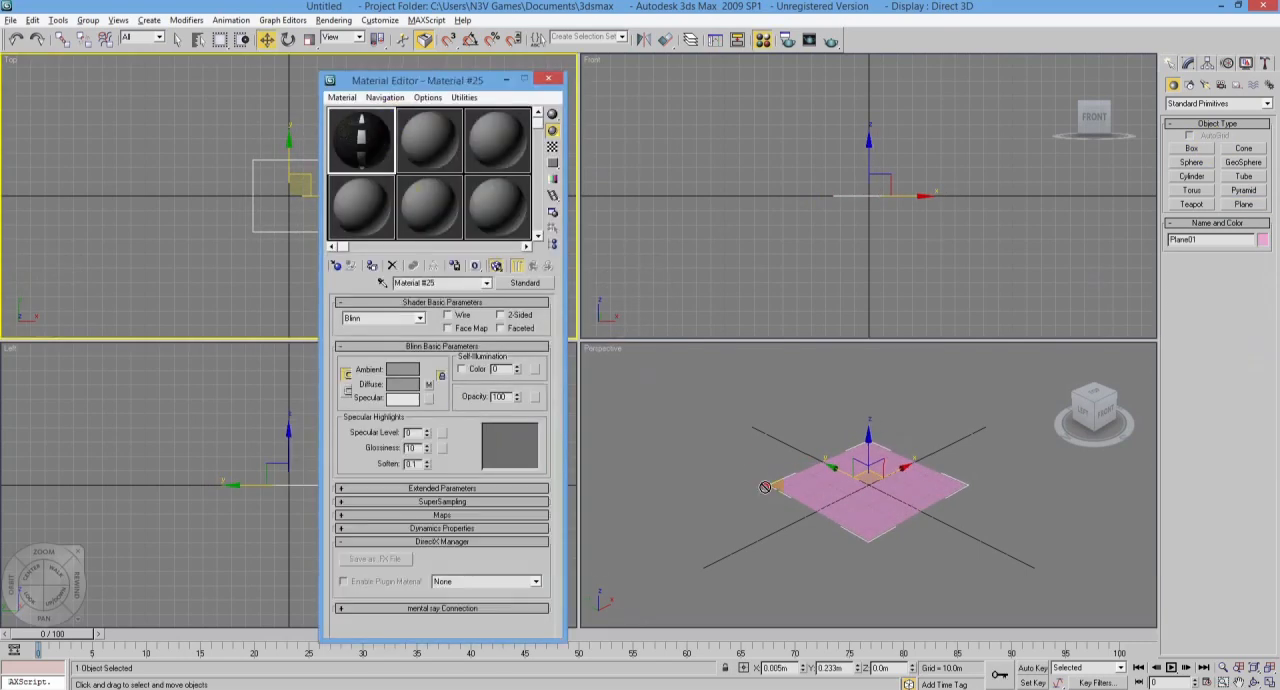
- Apply the road material, angle the middle plane, and adjust the lane texture's UV mapping
left_click(548, 79)
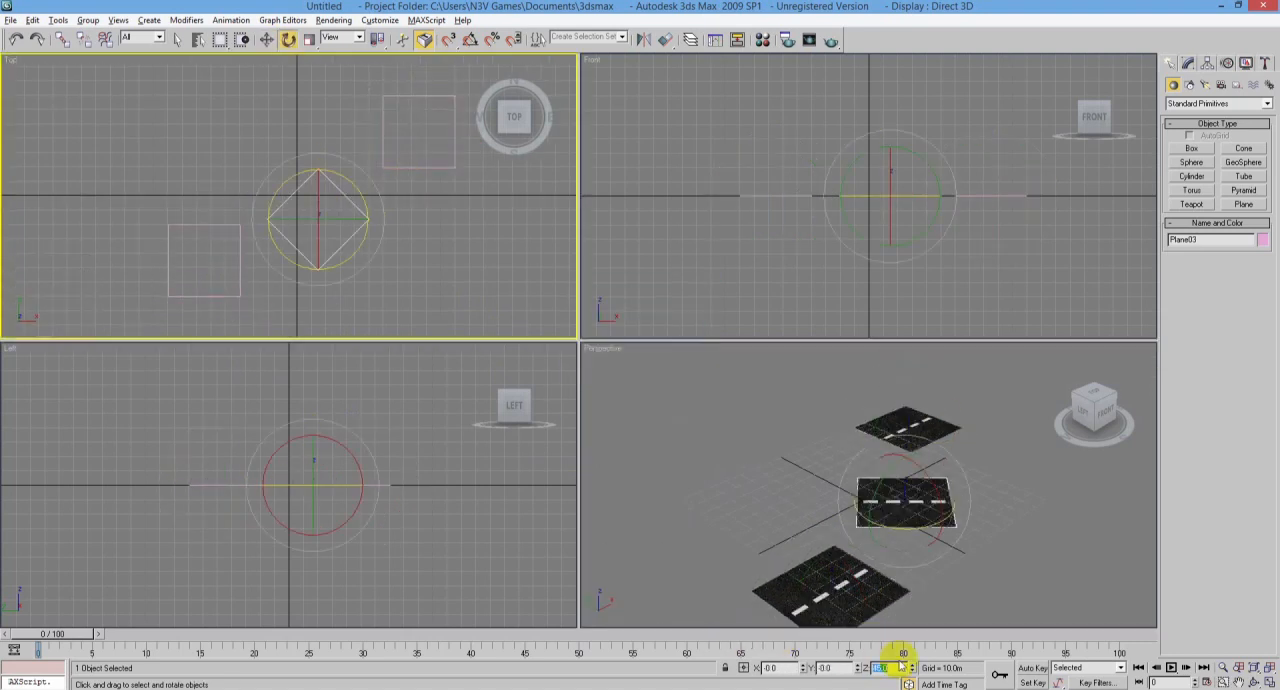
left_click(1187, 63)
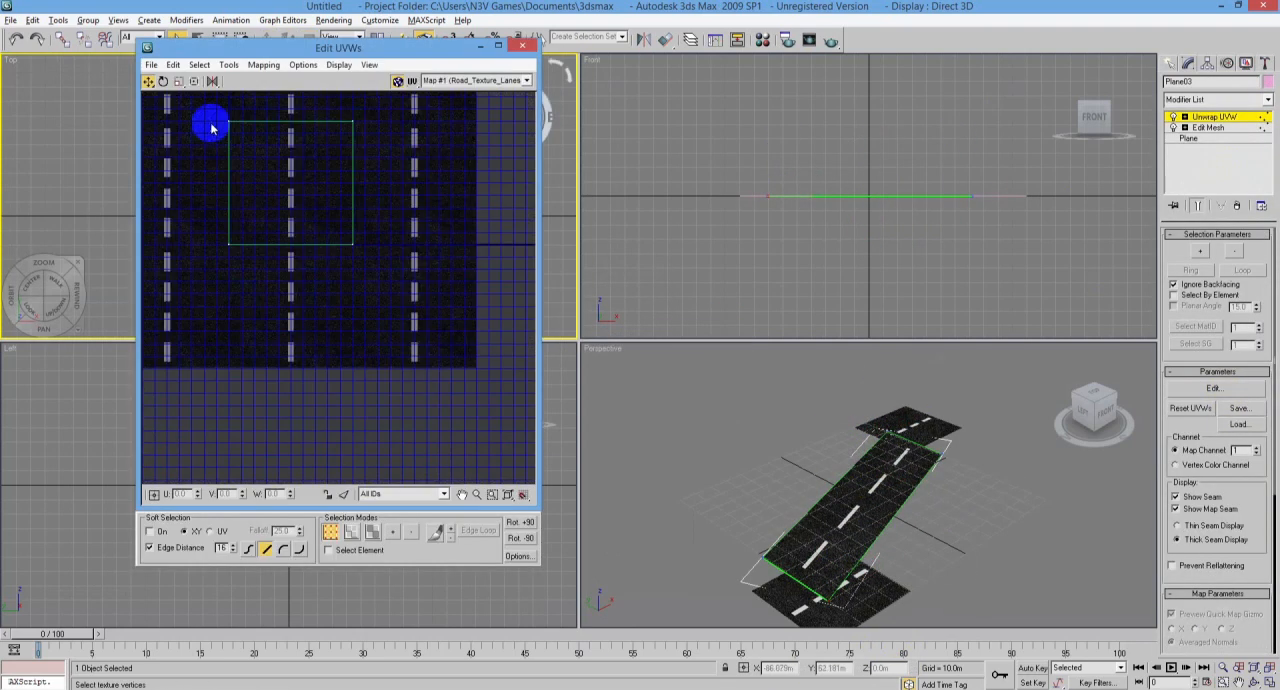
left_click(521, 45)
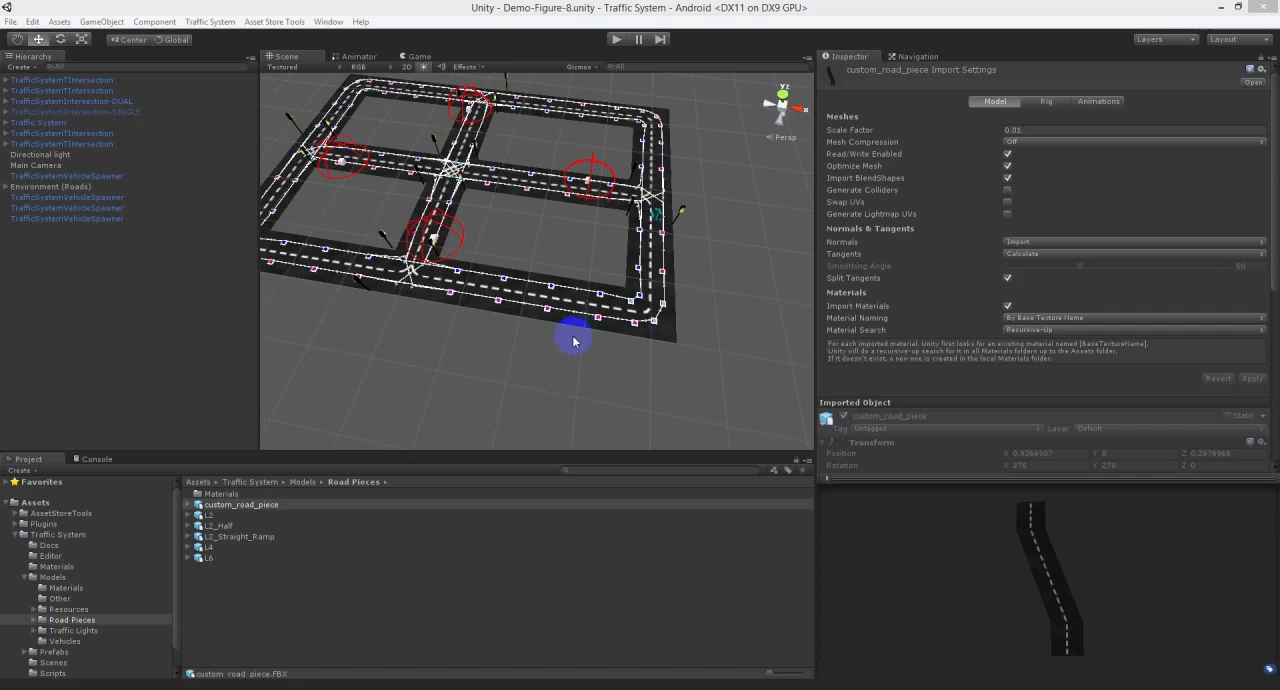
- Drag custom_road_piece from Models > Road Pieces into the Scene view
left_click(215, 514)
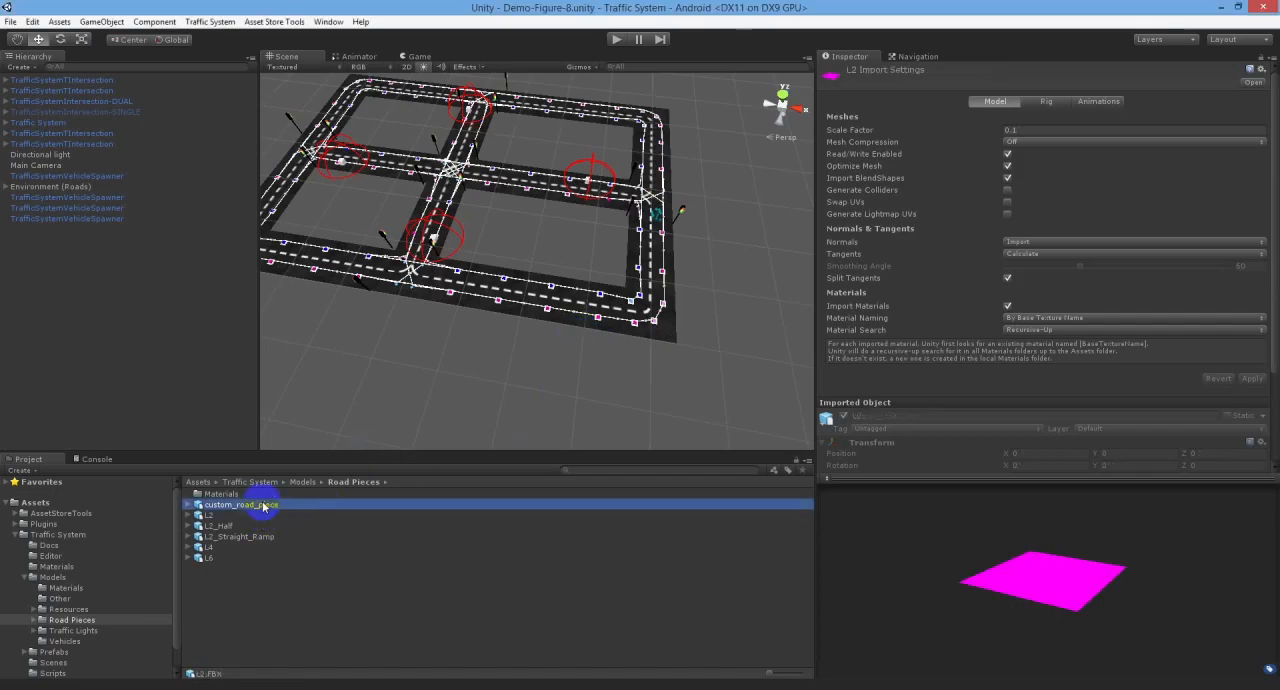
left_click(240, 504)
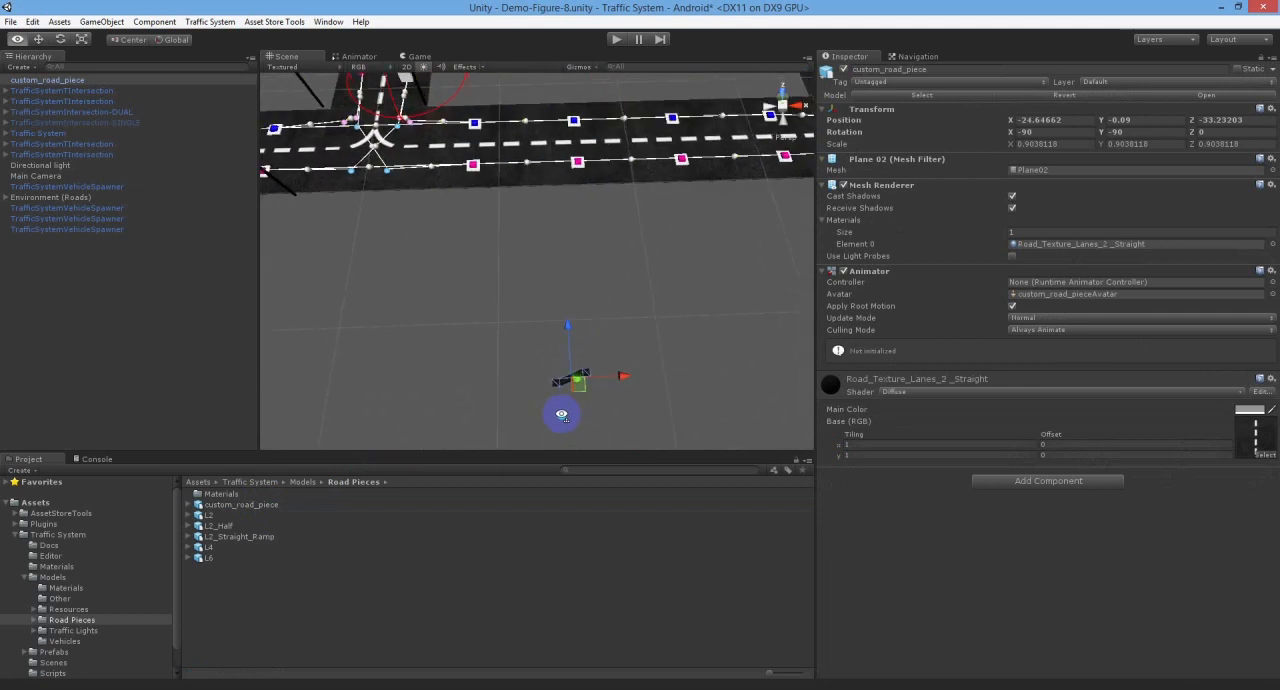
- Scale custom_road_piece to about 16 and align it against the existing road
left_click_drag(562, 413, 555, 225)
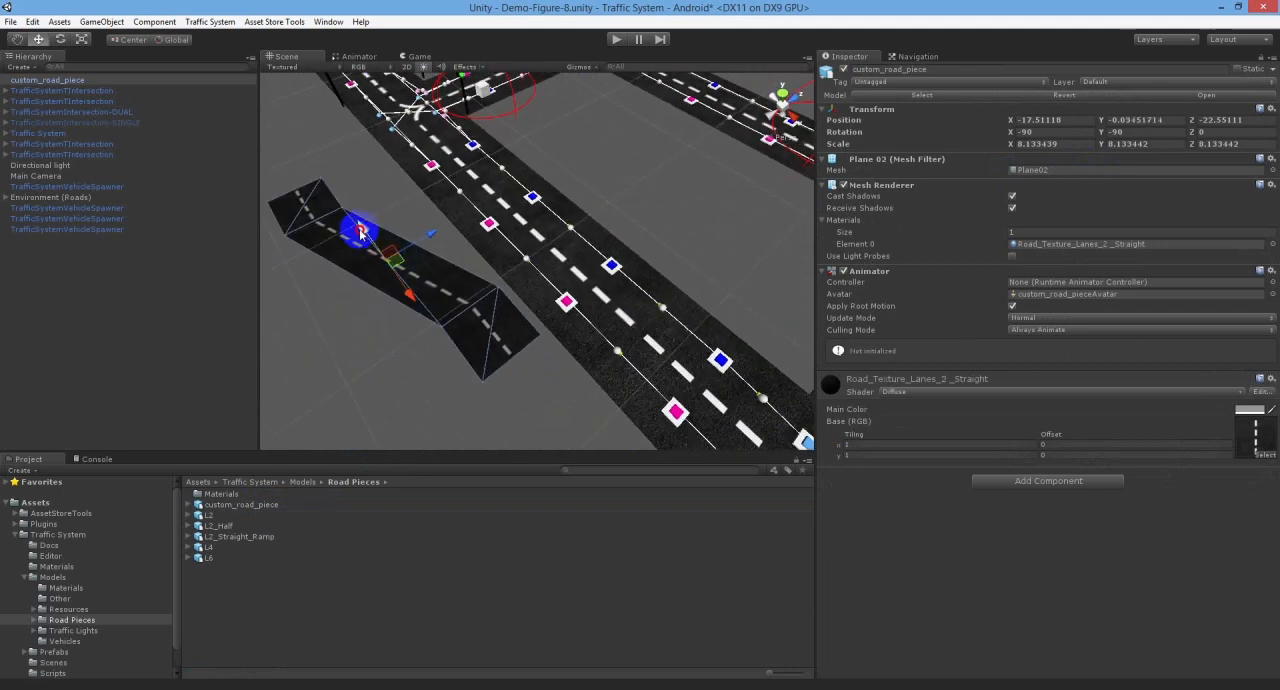
left_click_drag(358, 230, 520, 220)
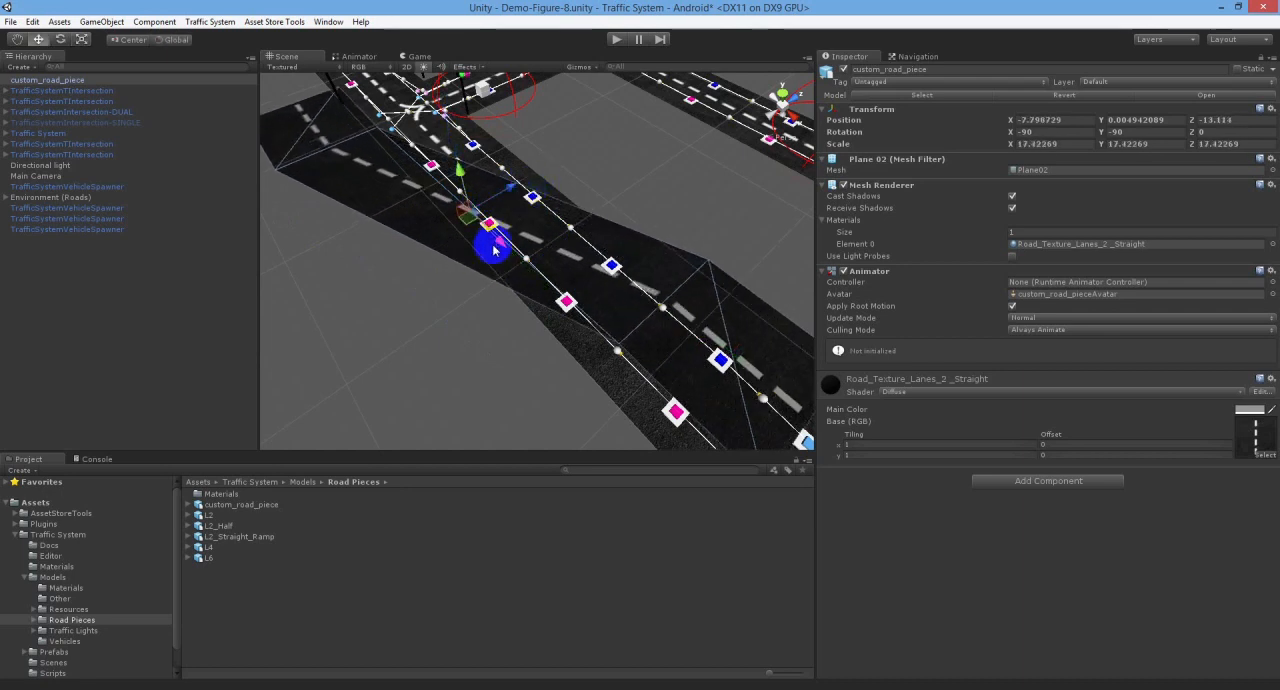
left_click_drag(495, 250, 435, 135)
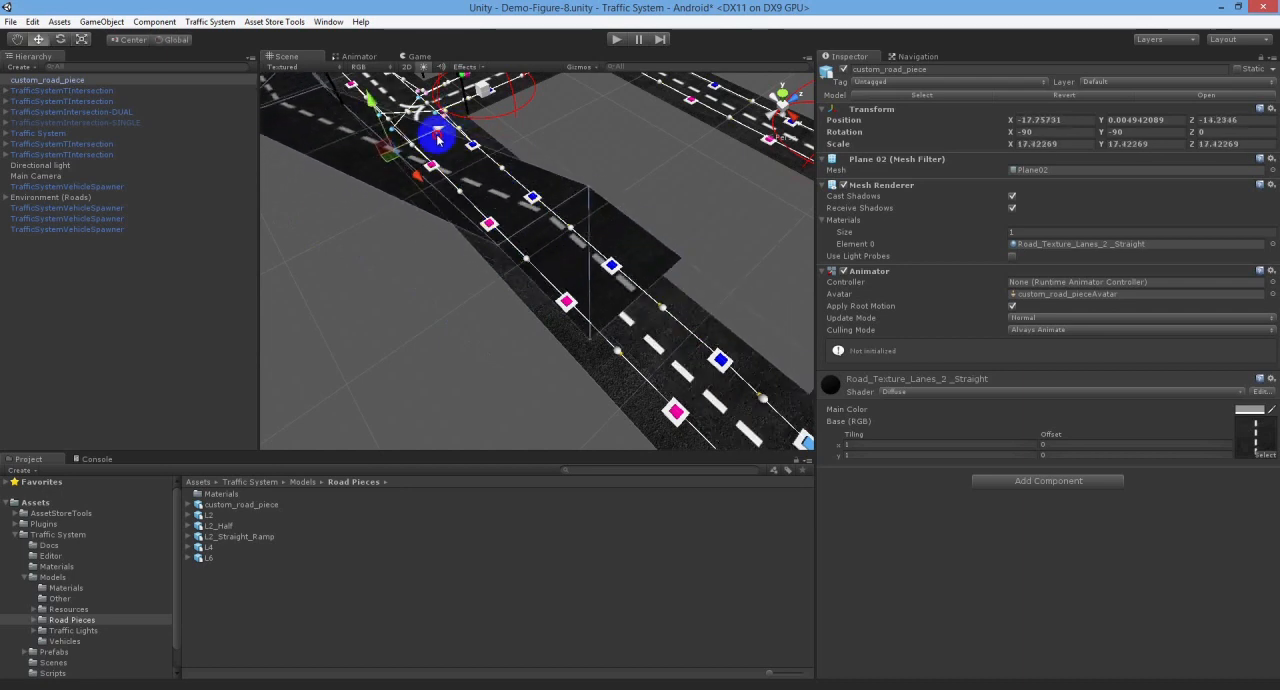
left_click_drag(437, 135, 390, 170)
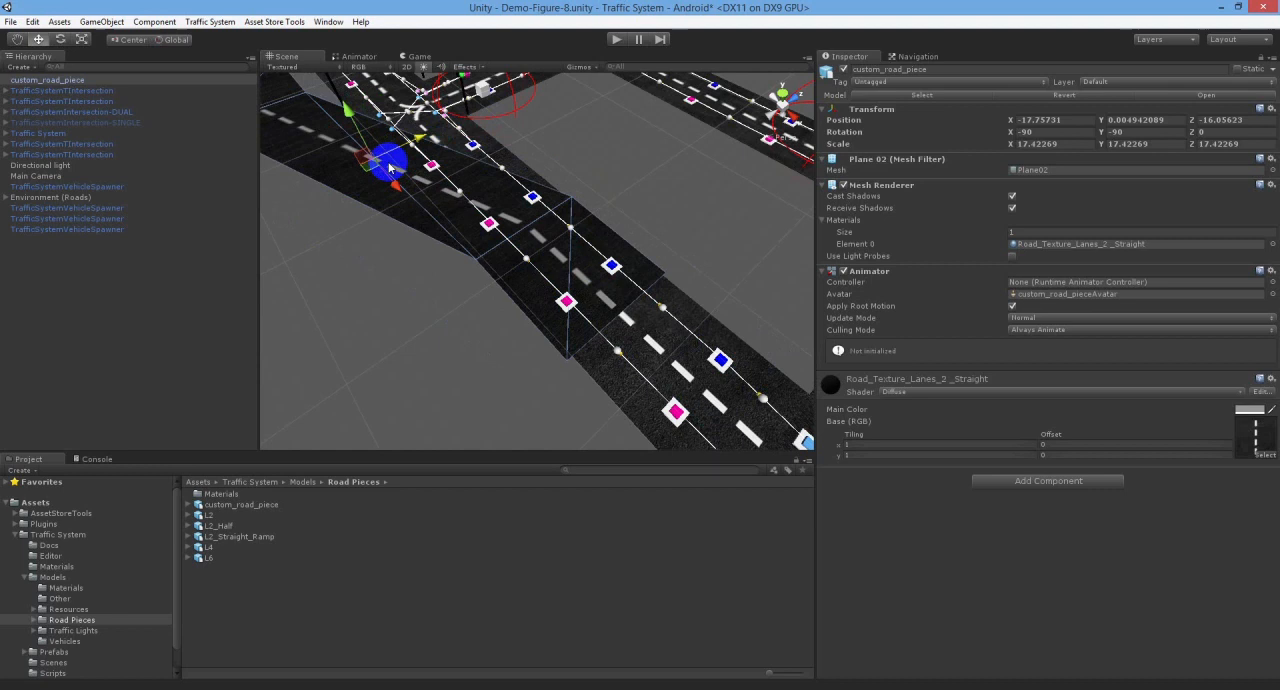
left_click_drag(390, 168, 375, 162)
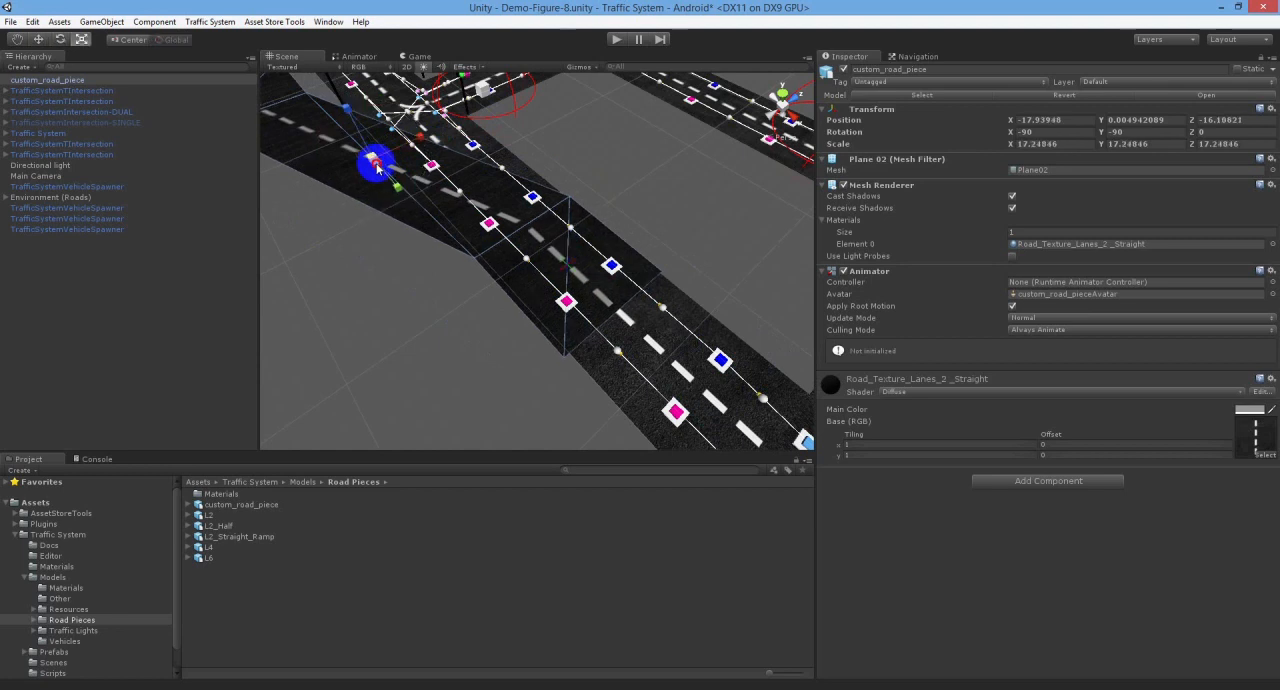
left_click_drag(375, 165, 415, 135)
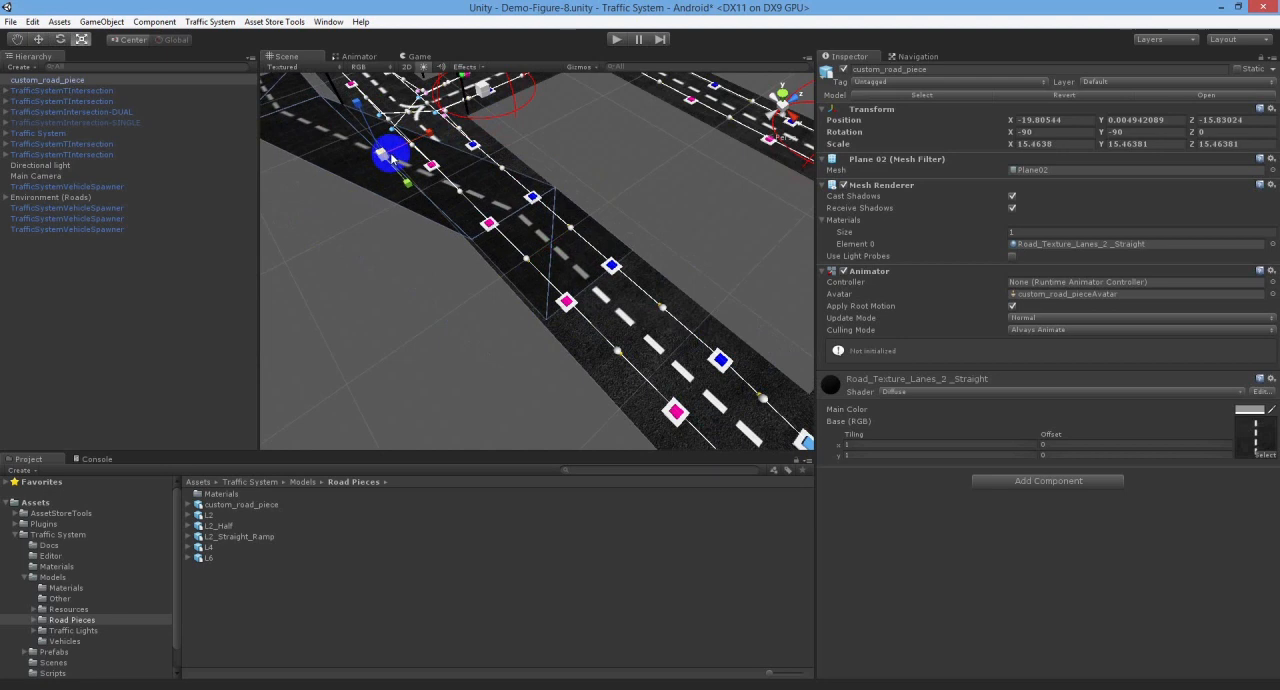
left_click_drag(385, 158, 425, 140)
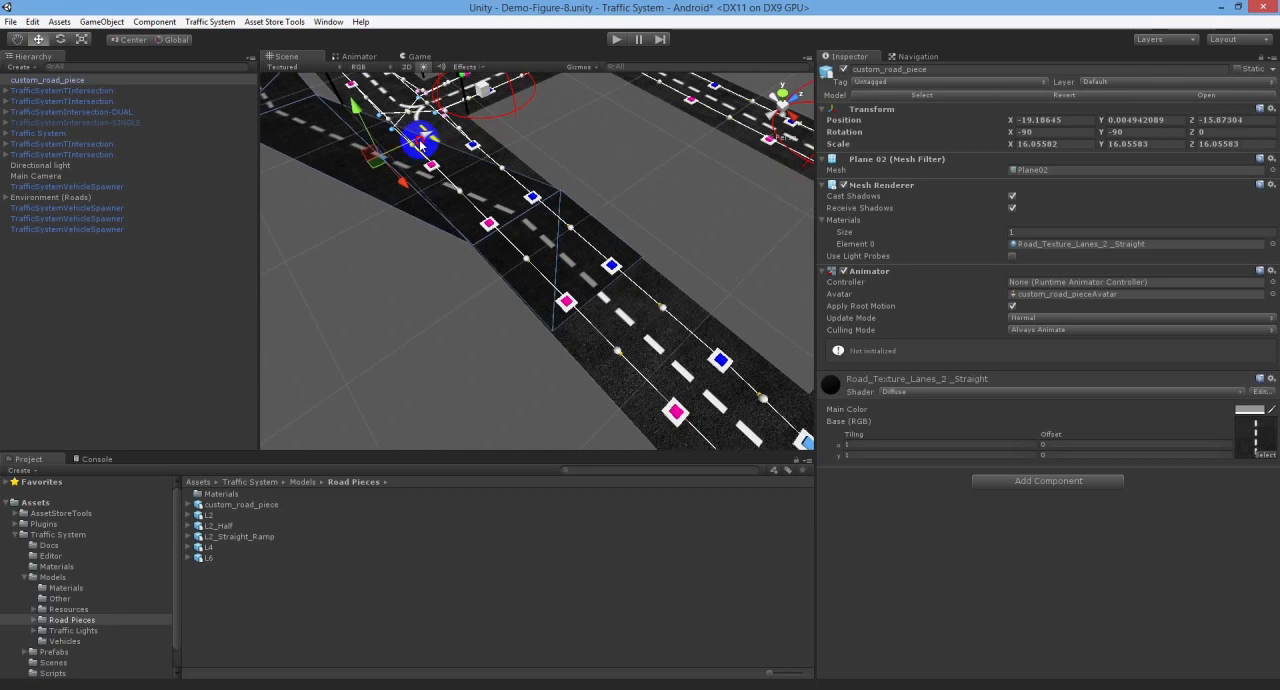
left_click_drag(420, 140, 360, 115)
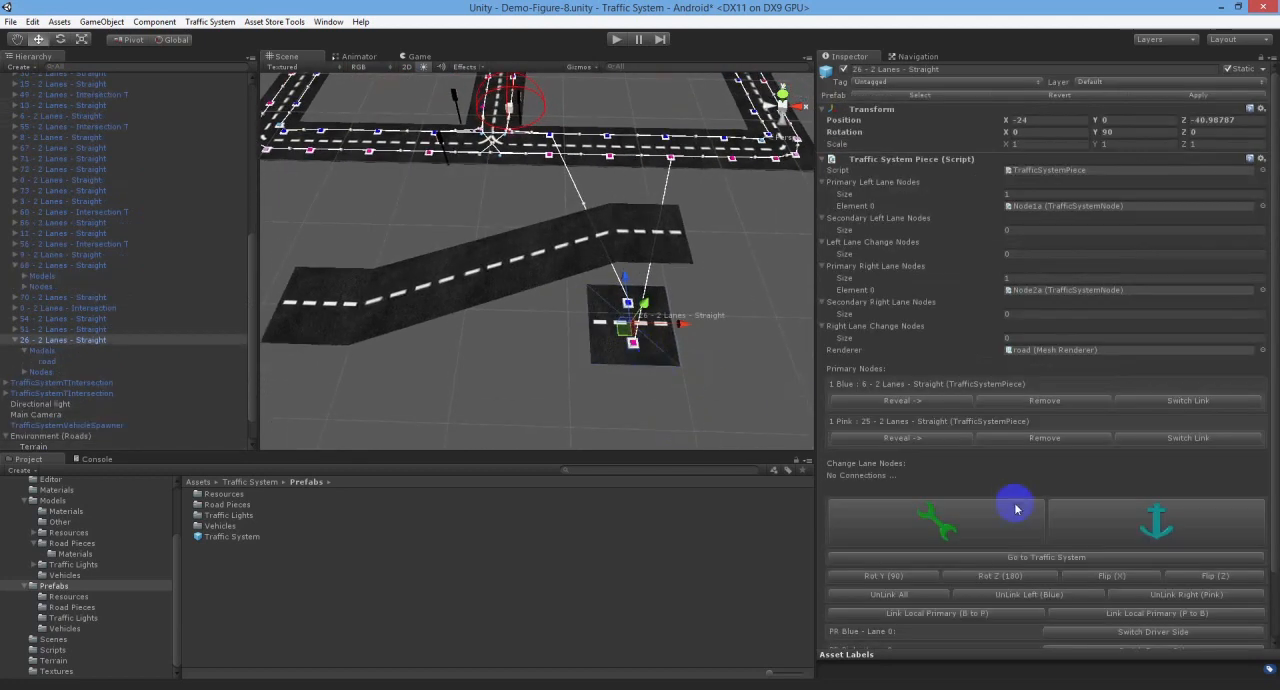
- Remove piece 26's Blue link to piece 6 and Pink link to piece 25
left_click(1044, 400)
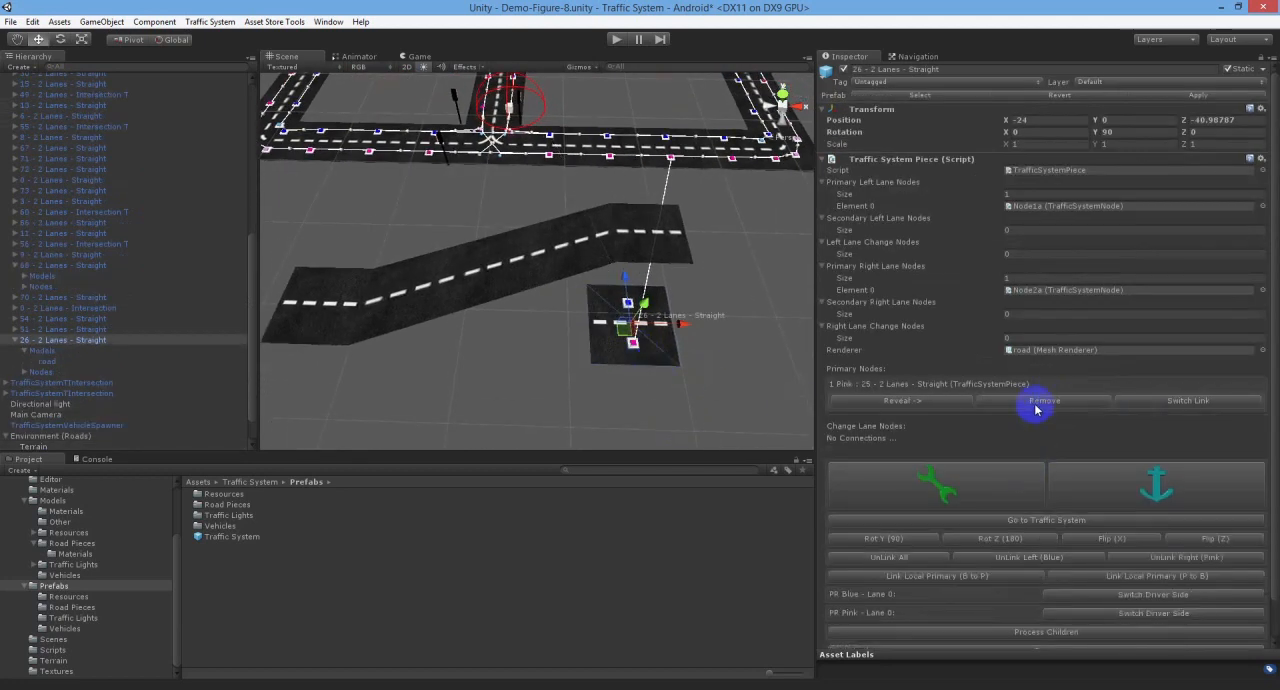
left_click(1044, 400)
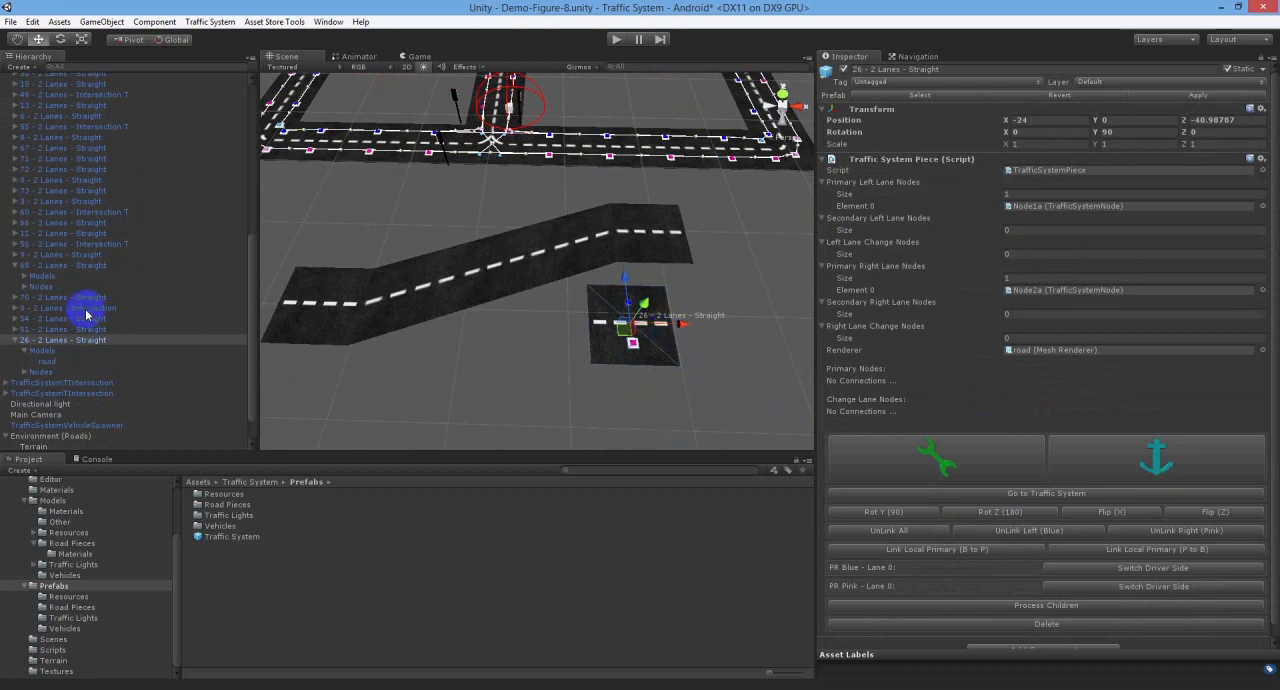
left_click(42, 350)
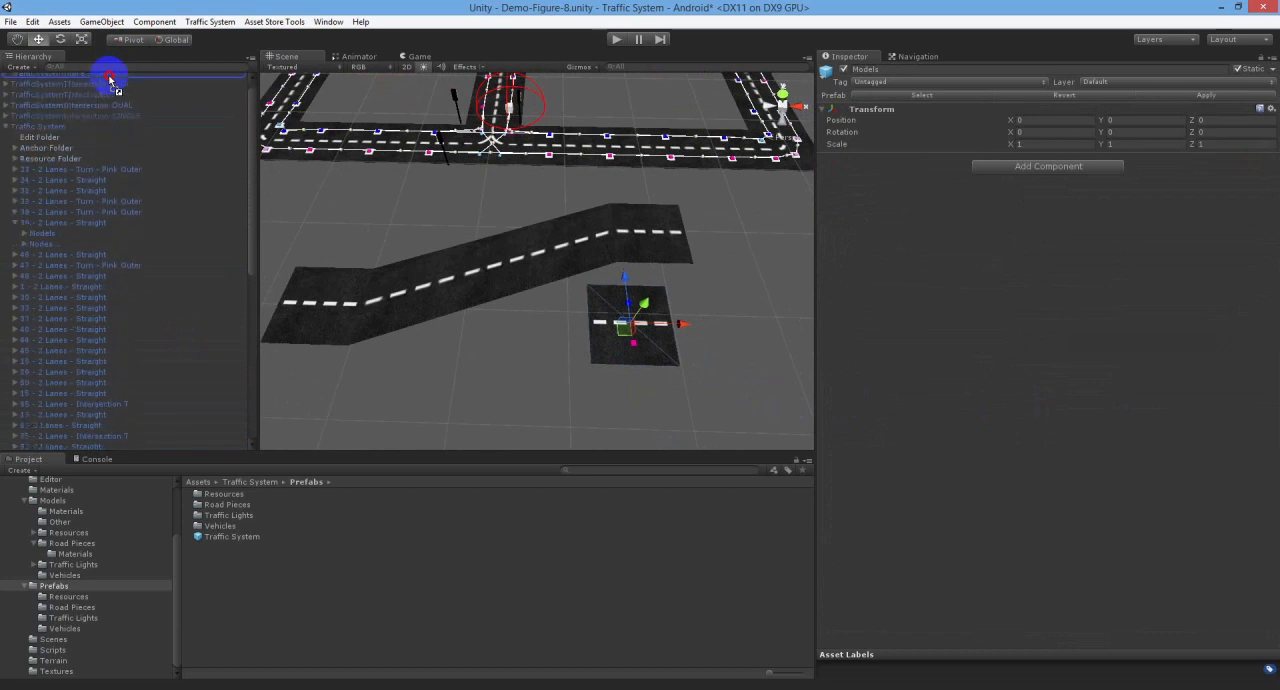
- Move piece 26 to the Hierarchy top level, accepting the lost prefab connection
left_click(65, 90)
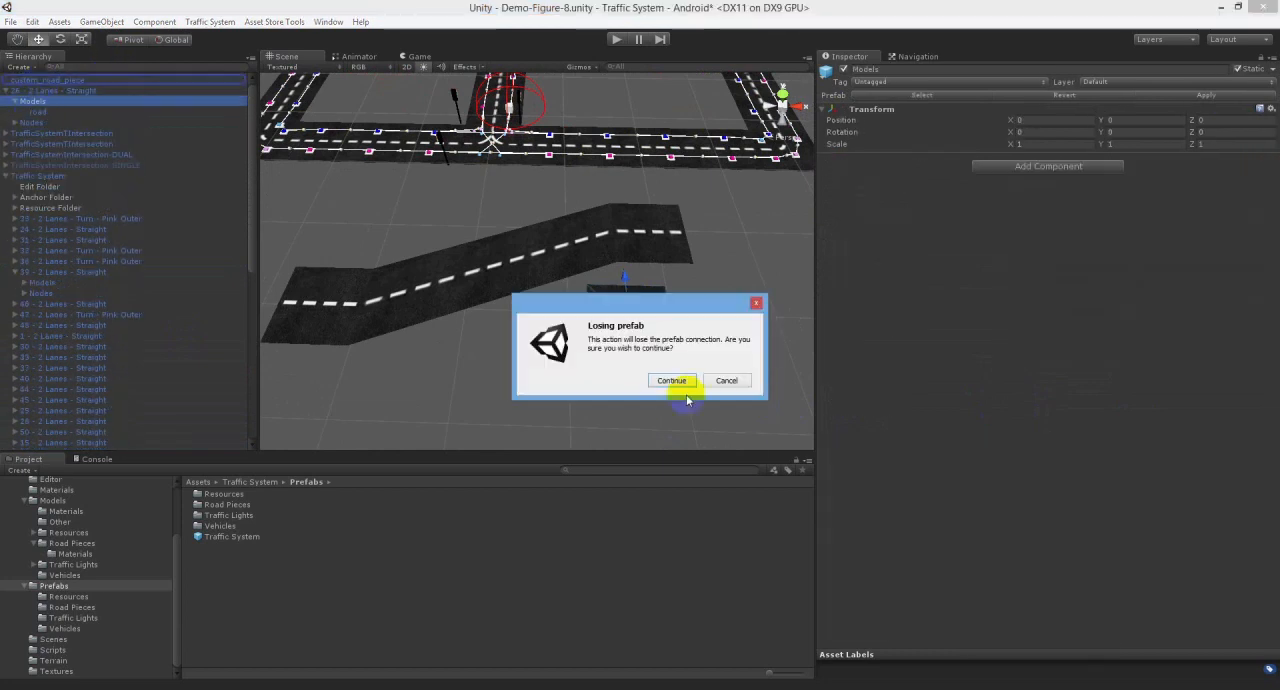
left_click(671, 380)
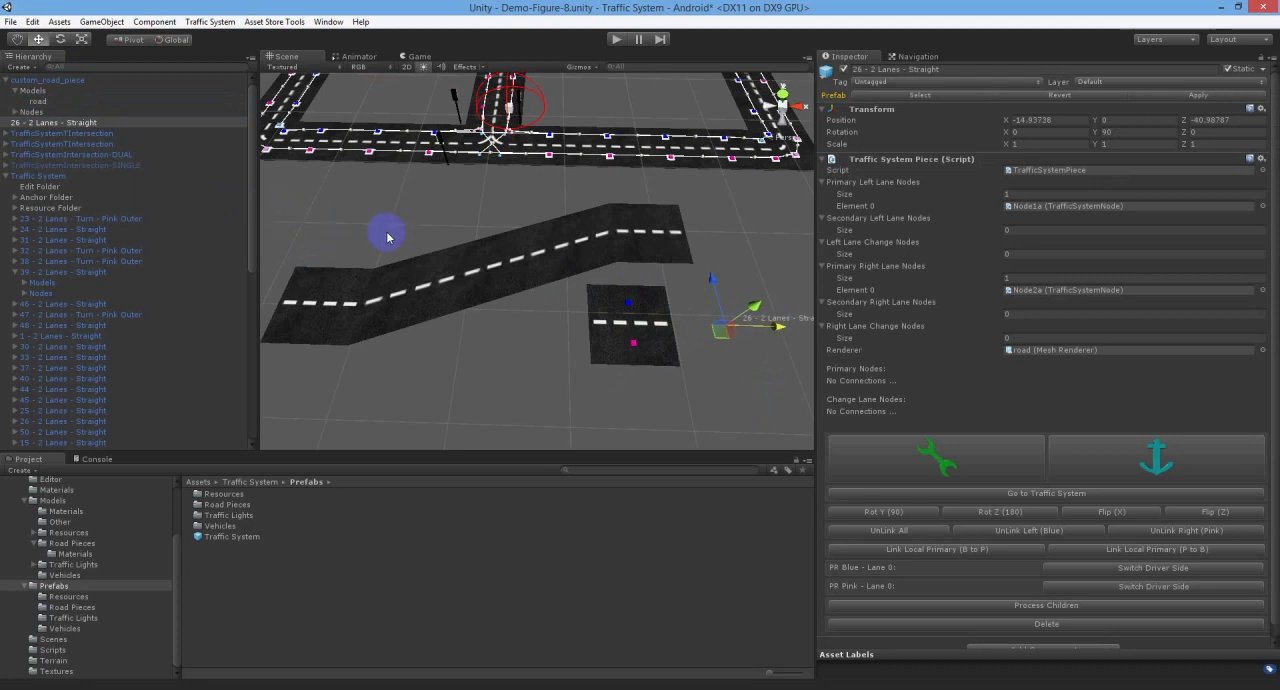
- Rename 26 - 2 Lanes - Straight to MyRoadPiece
left_click(55, 122)
type("MyRoadPi")
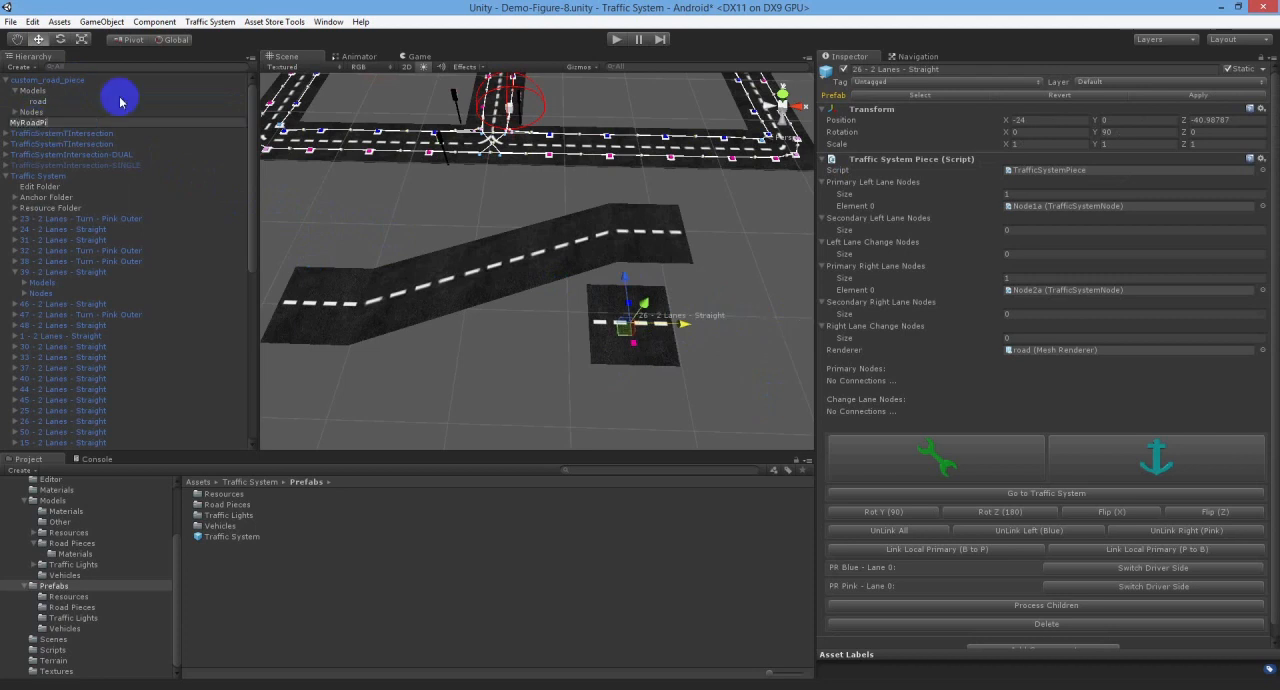
left_click(33, 122)
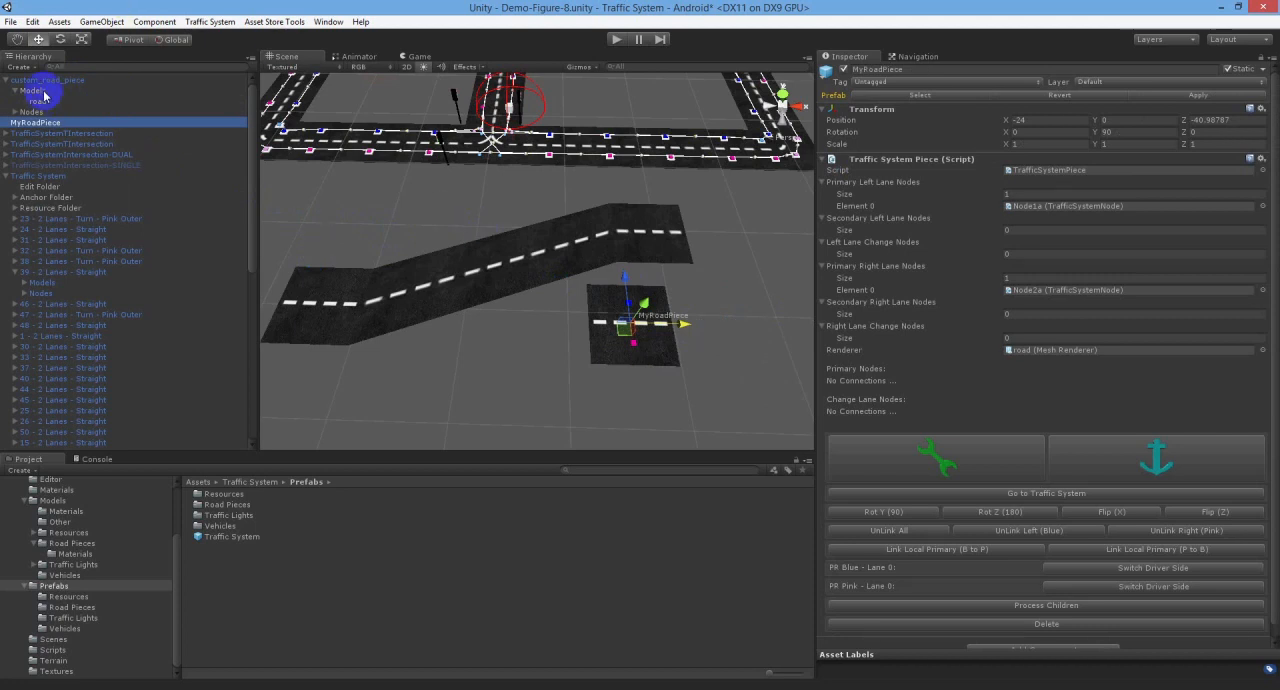
left_click(32, 101)
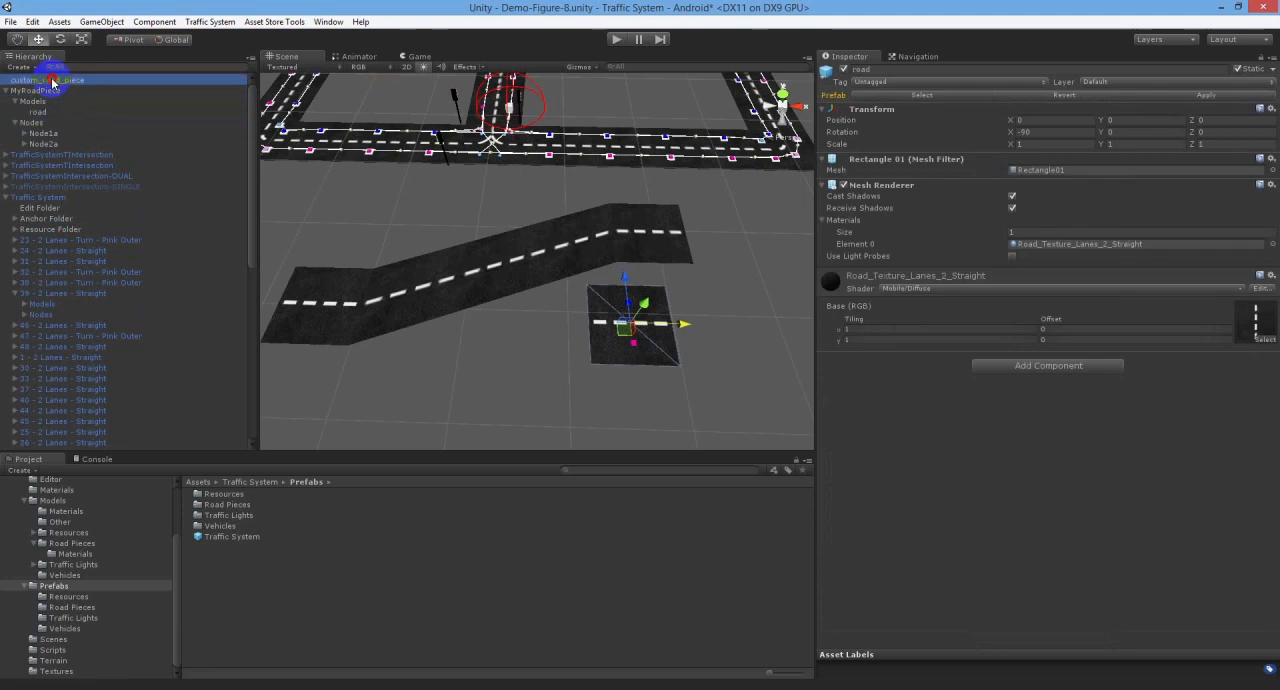
- Place custom_road_piece under MyRoadPiece > Models, delete the old mesh, and rename it road
left_click(65, 111)
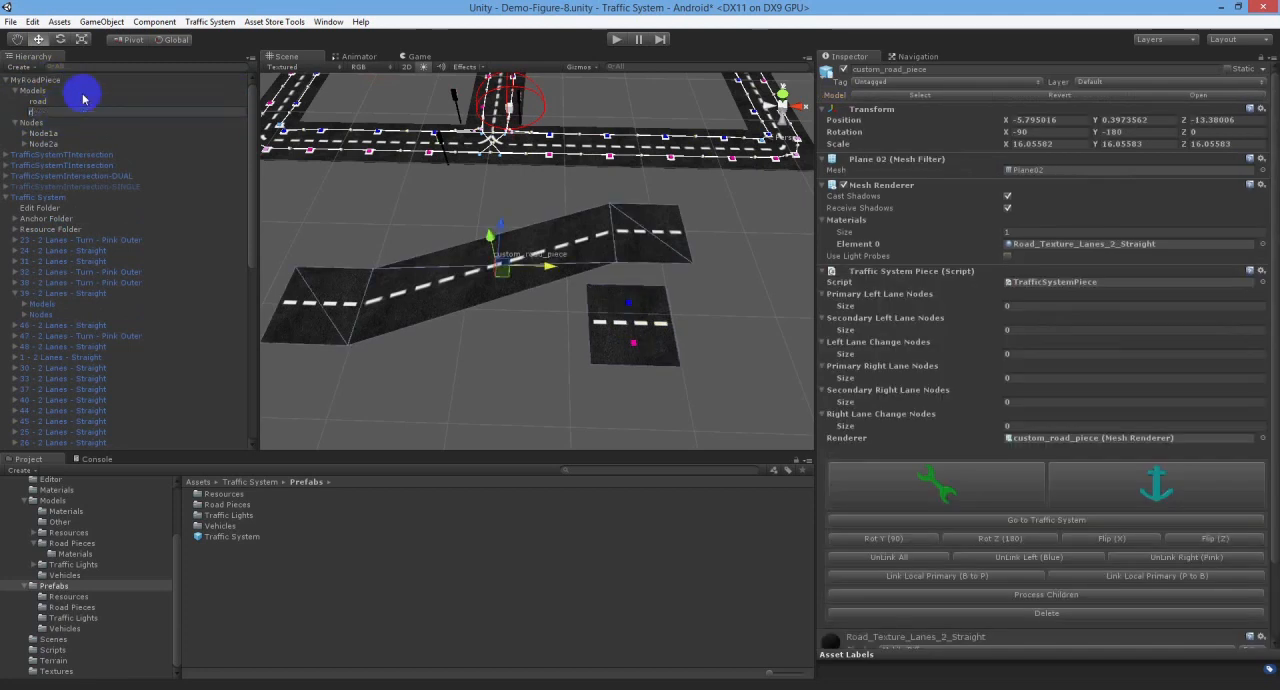
left_click(38, 101)
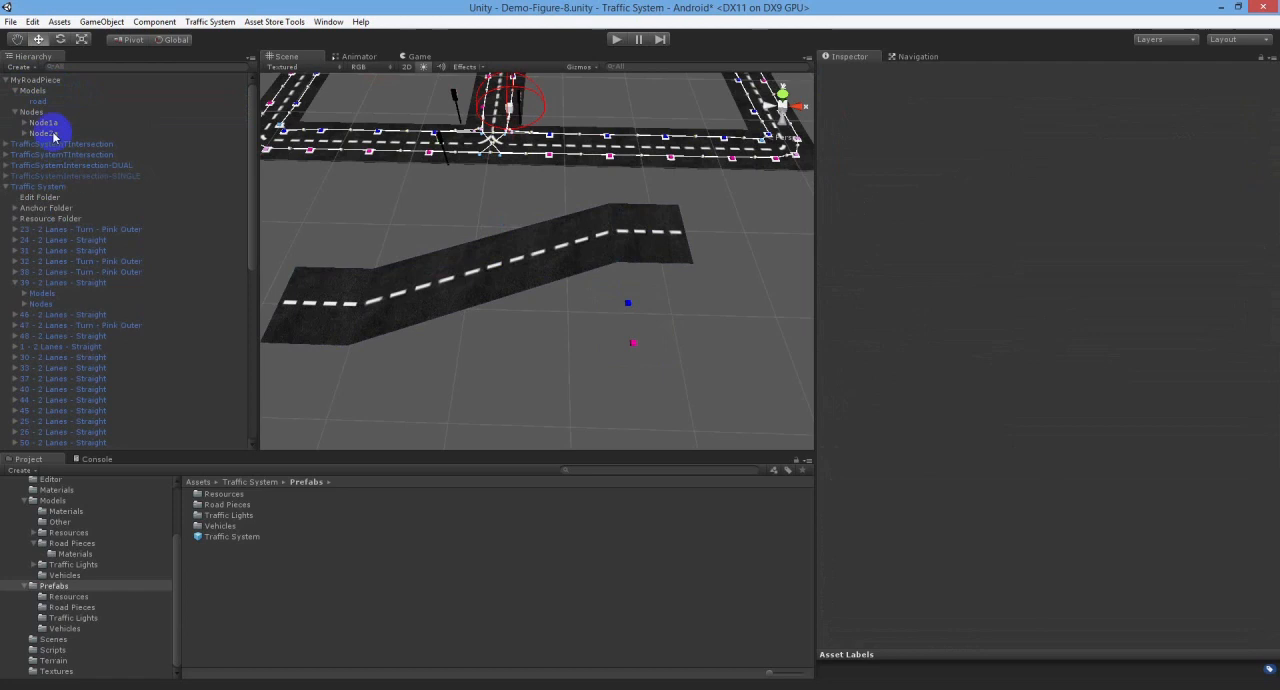
left_click(37, 79)
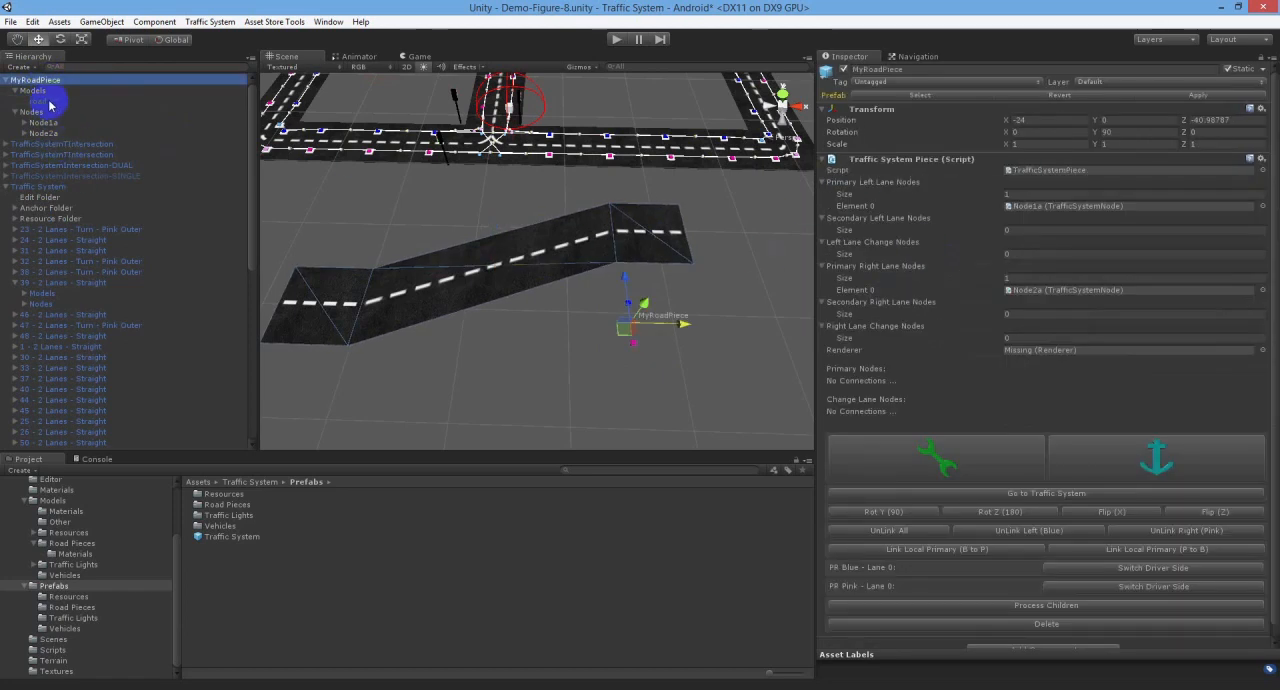
left_click(40, 100)
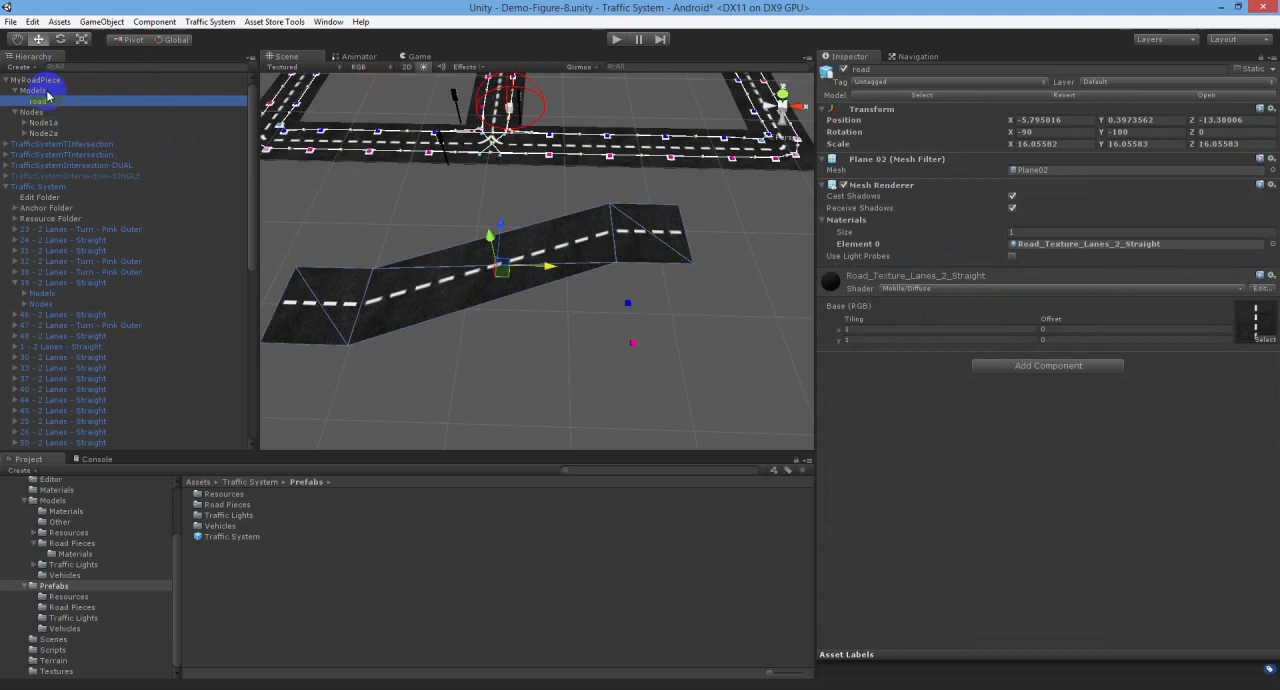
left_click(33, 91)
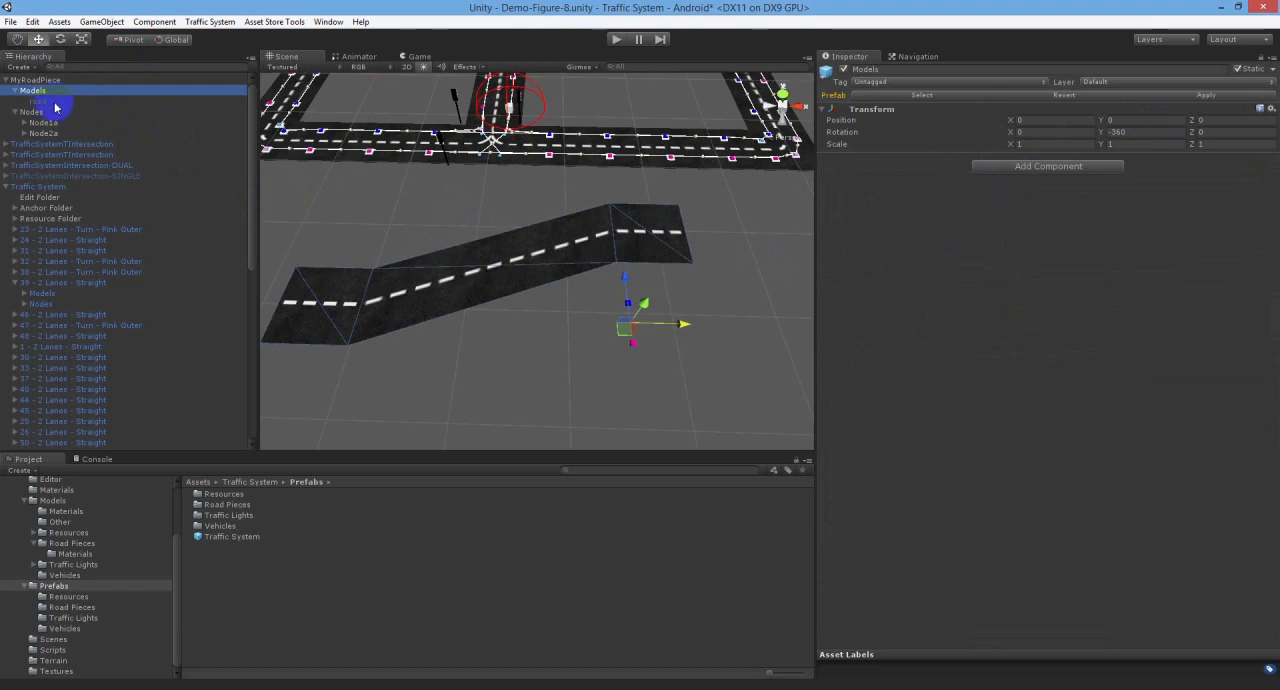
- Select Node1a under MyRoadPiece > Nodes to show its Traffic System Node settings
left_click(40, 101)
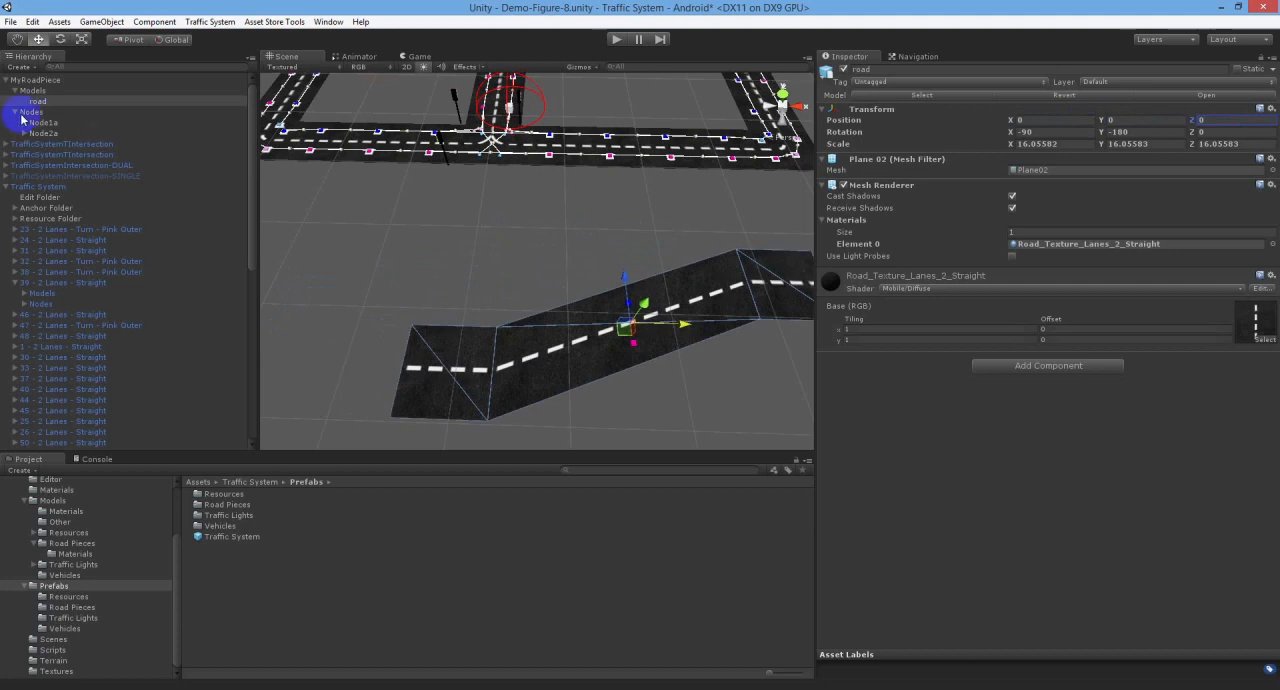
left_click(43, 122)
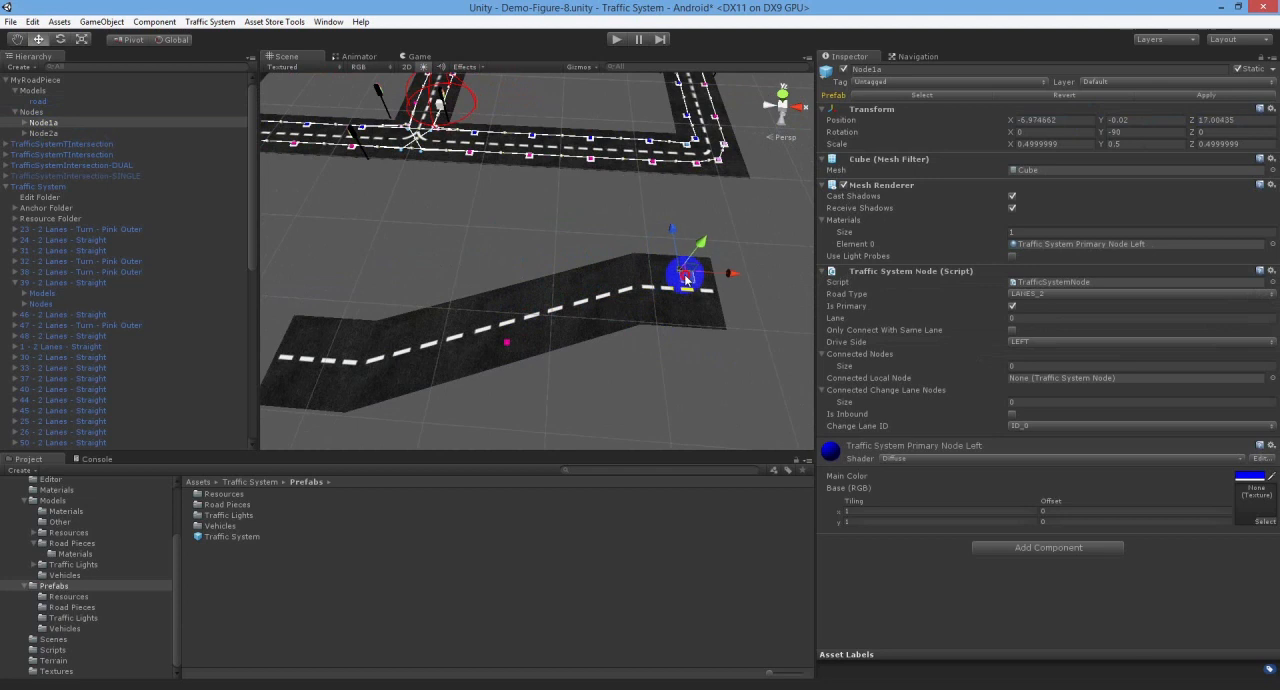
- Position four blue Node1a copies along the left lane, from the right end to far left
left_click_drag(683, 277, 688, 285)
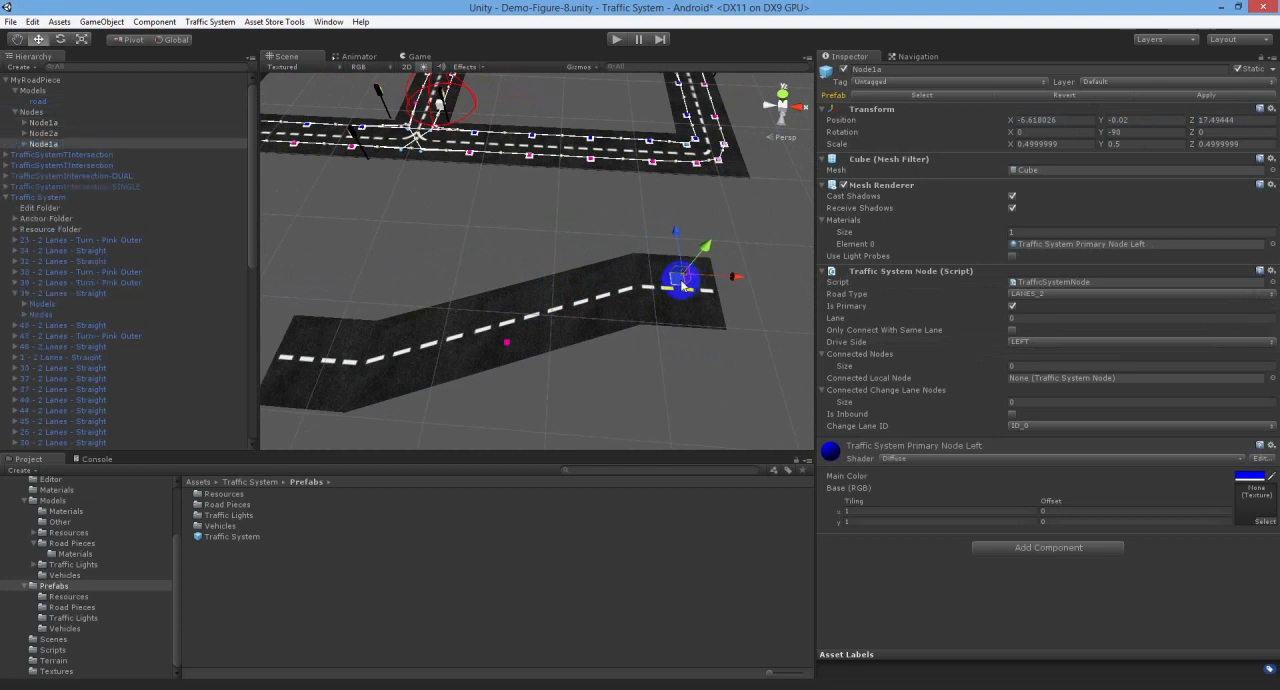
left_click_drag(680, 278, 615, 278)
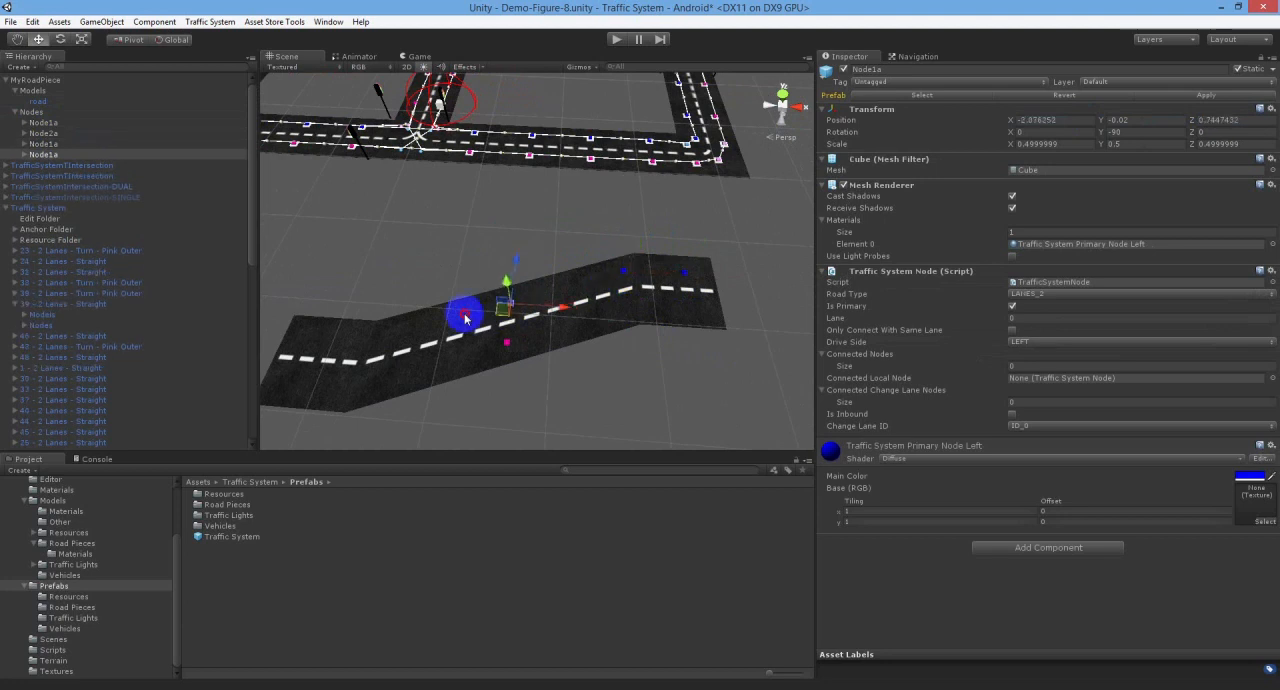
left_click_drag(465, 315, 375, 345)
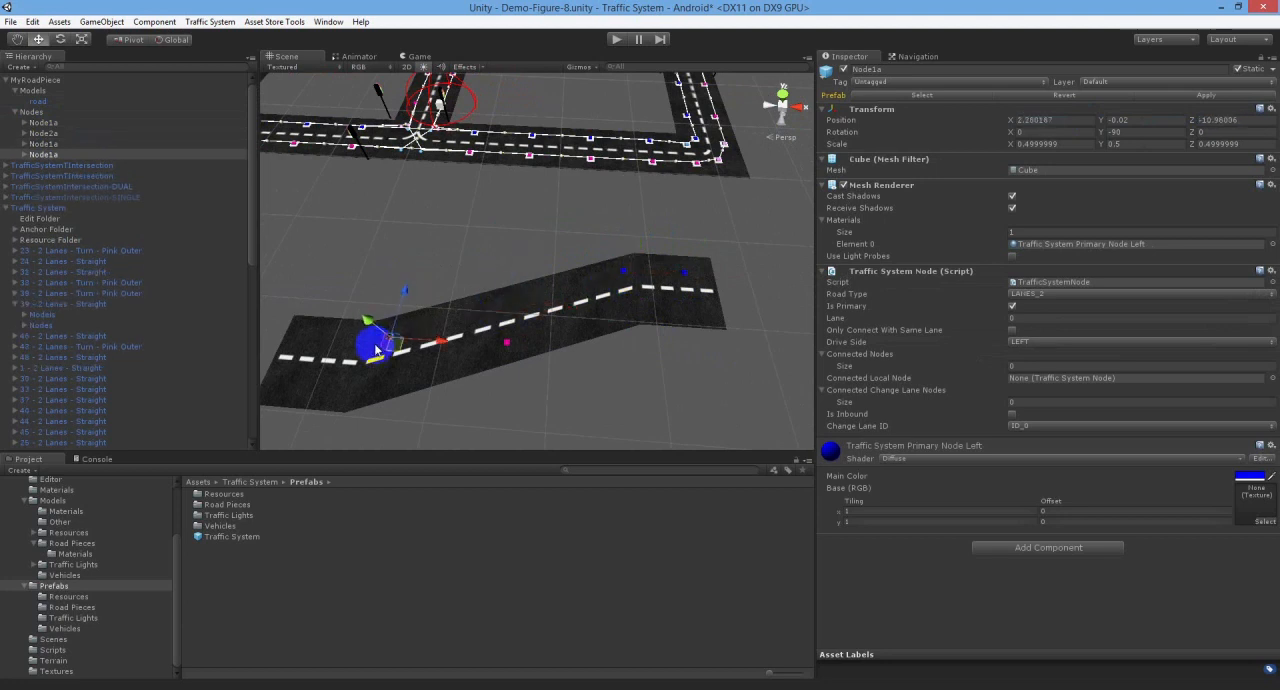
left_click_drag(370, 343, 315, 345)
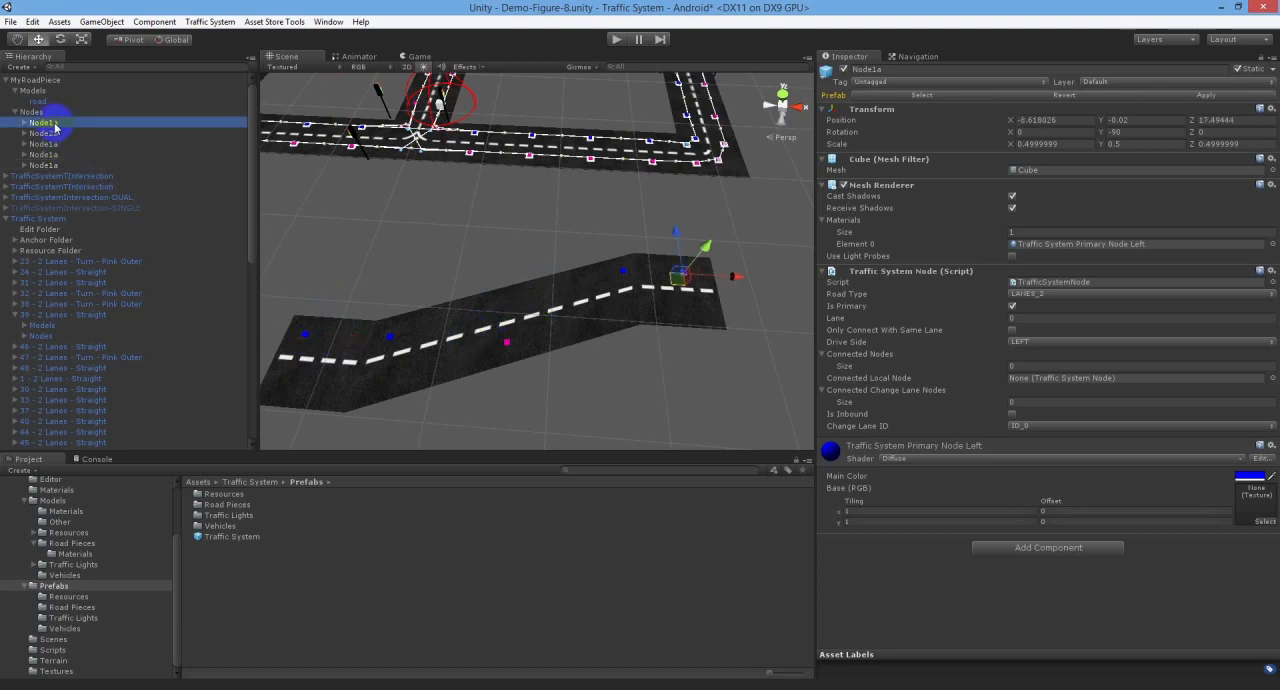
- Rename the blue node copies Node1a1, Node1a2, Node1a3 and Node1a4
double_click(43, 122)
type("1")
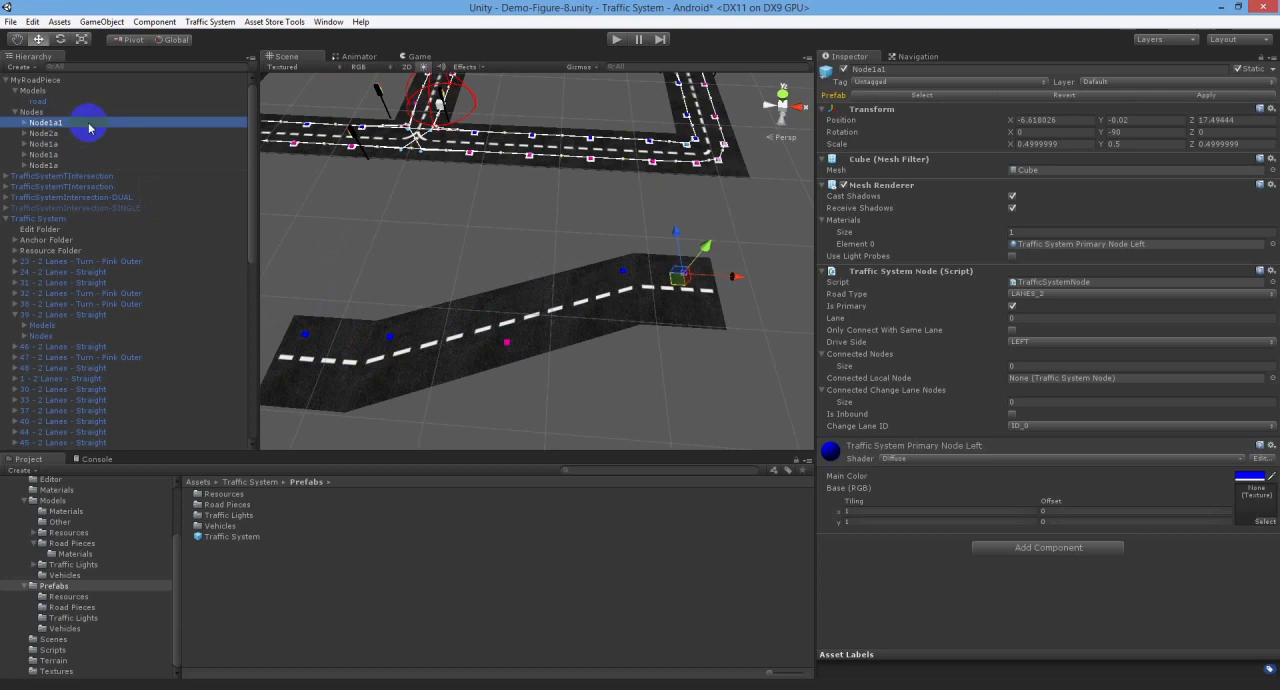
left_click(43, 143)
type("2")
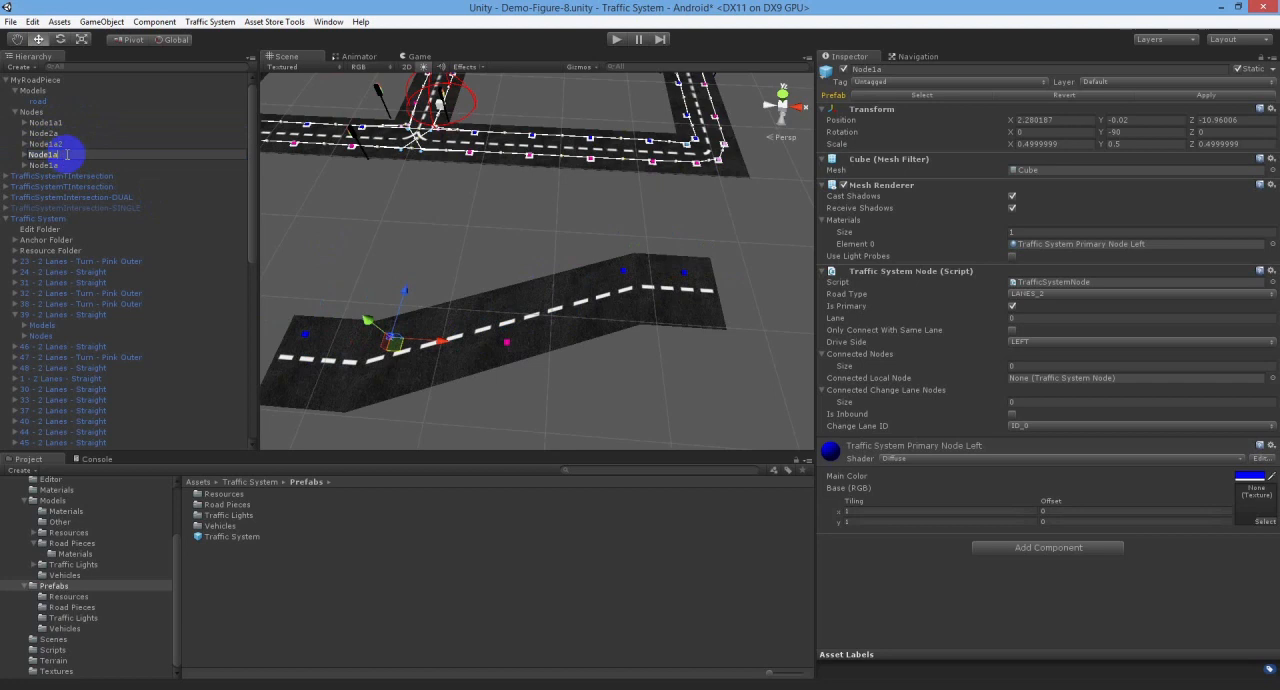
left_click(44, 165)
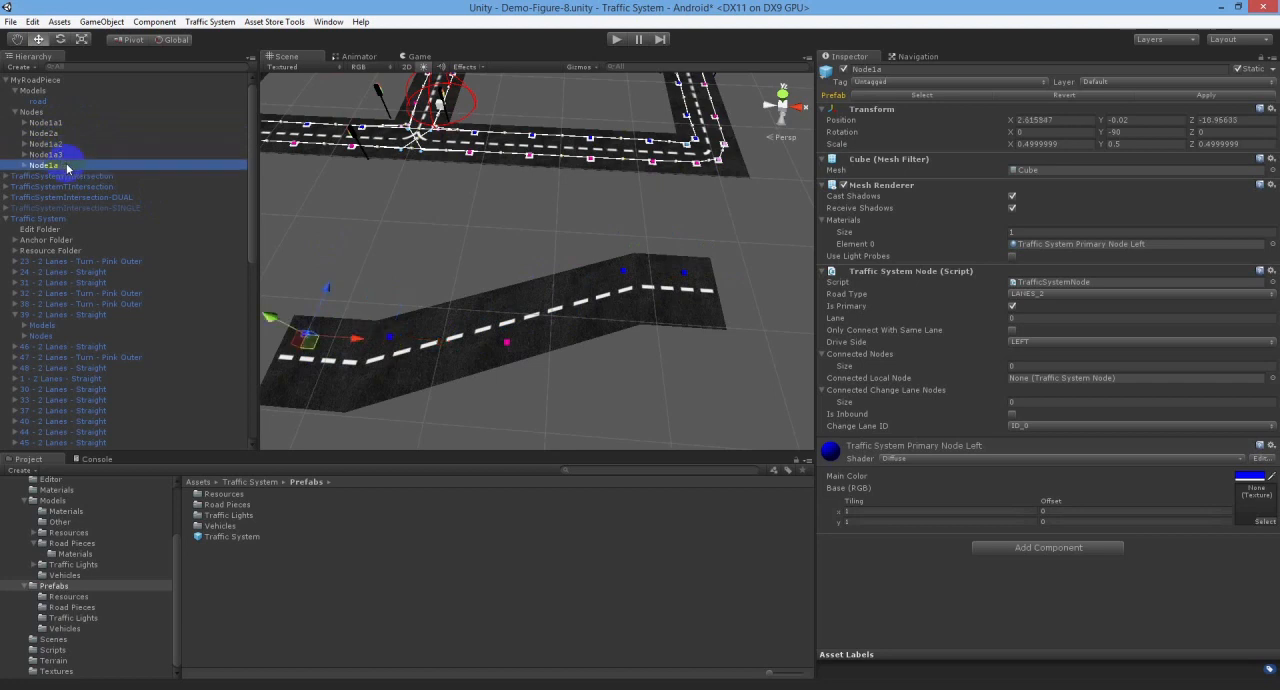
left_click(45, 165)
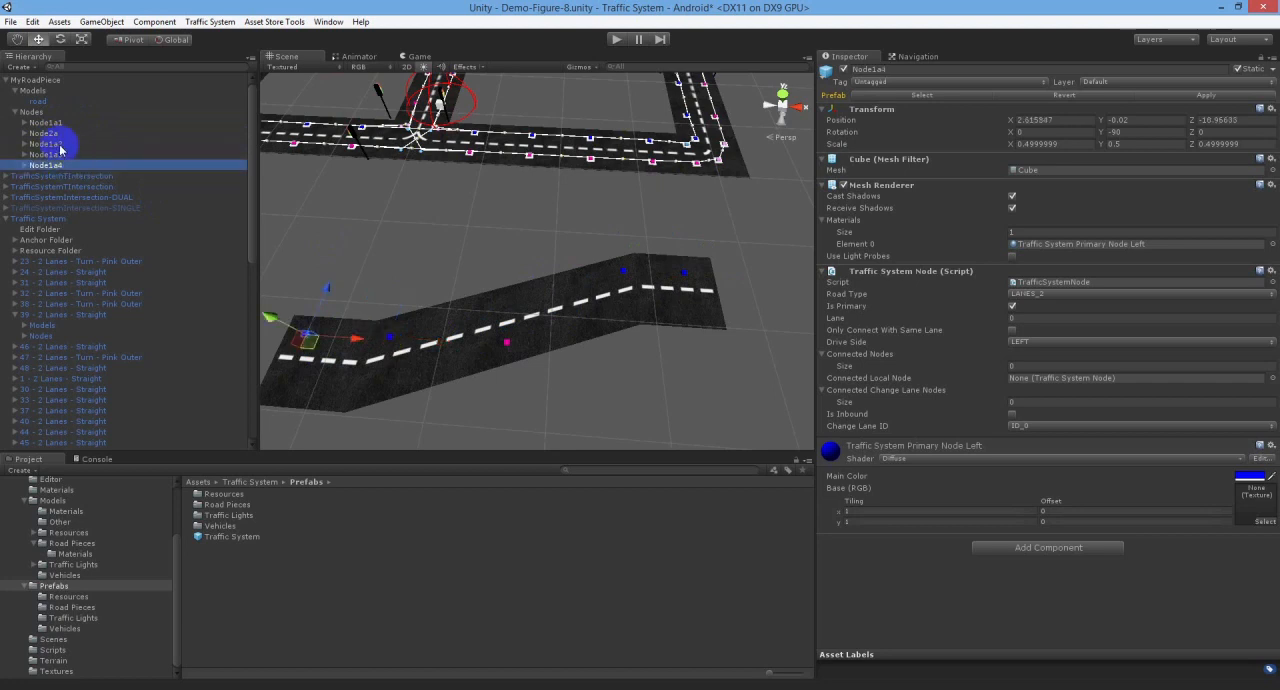
left_click(44, 122)
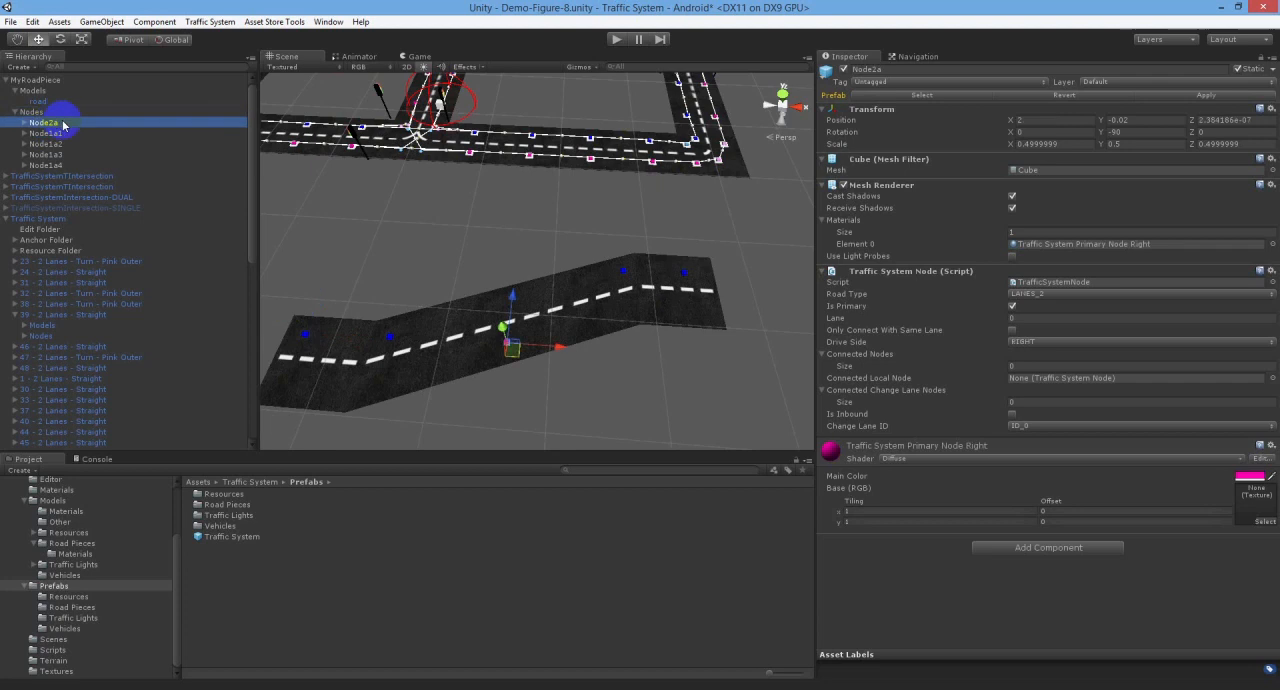
- Position the pink node copies along the angled road and rename them Node2a1–Node2a4
left_click_drag(500, 325, 300, 390)
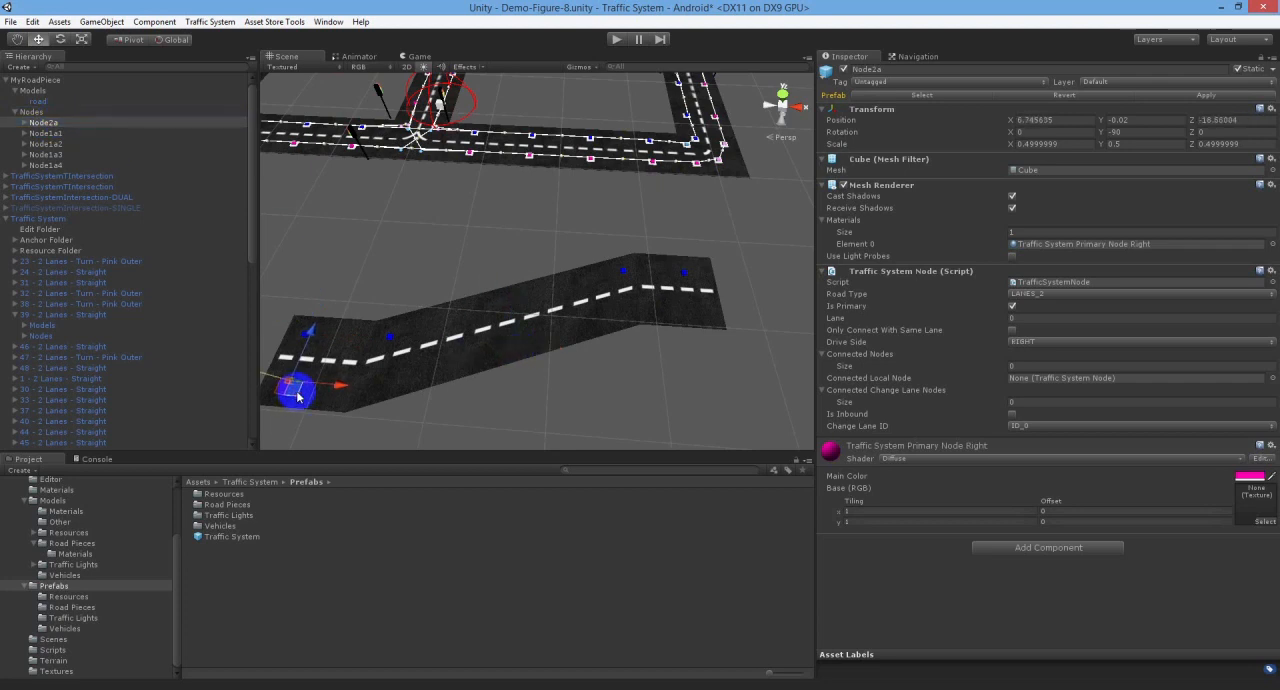
left_click_drag(298, 388, 390, 390)
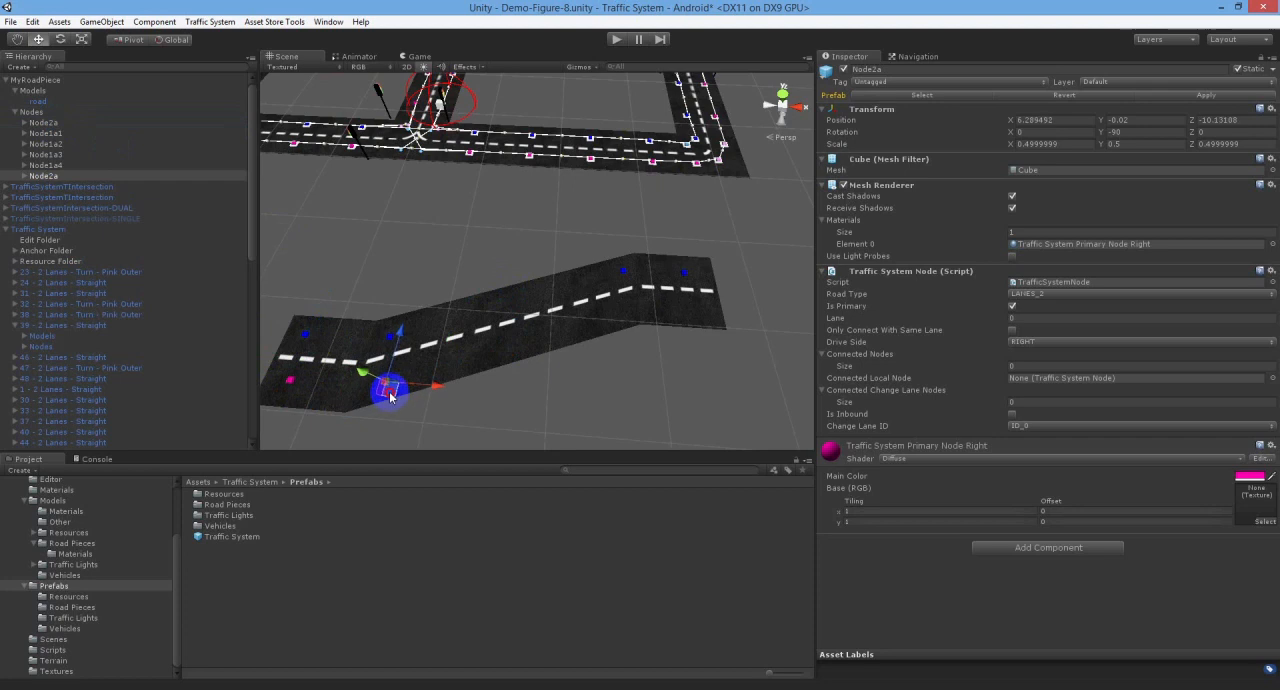
left_click_drag(388, 382, 623, 320)
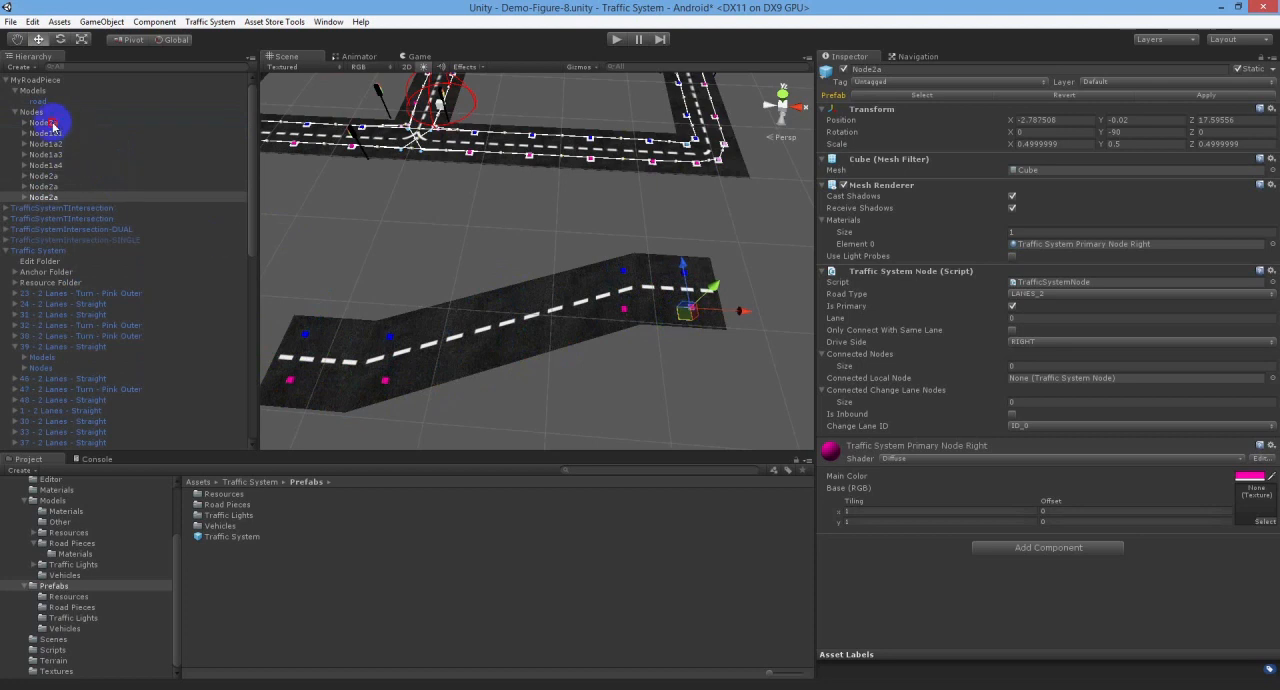
left_click(43, 165)
type("3")
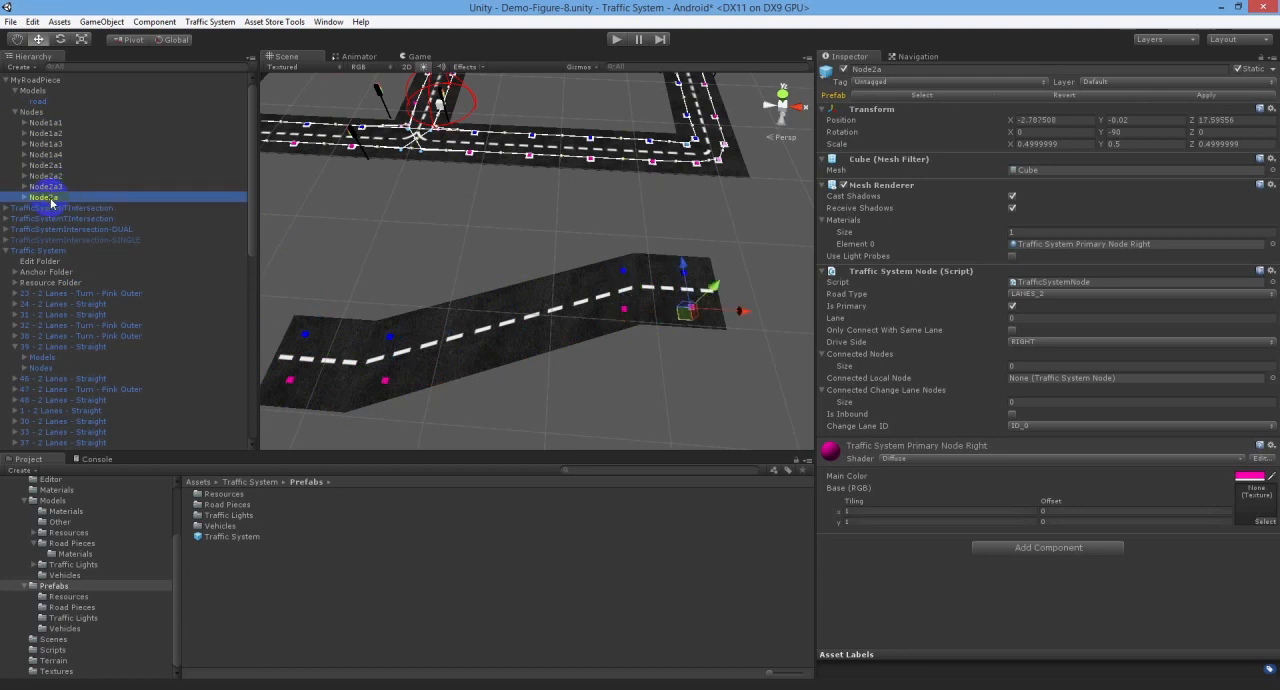
left_click(42, 79)
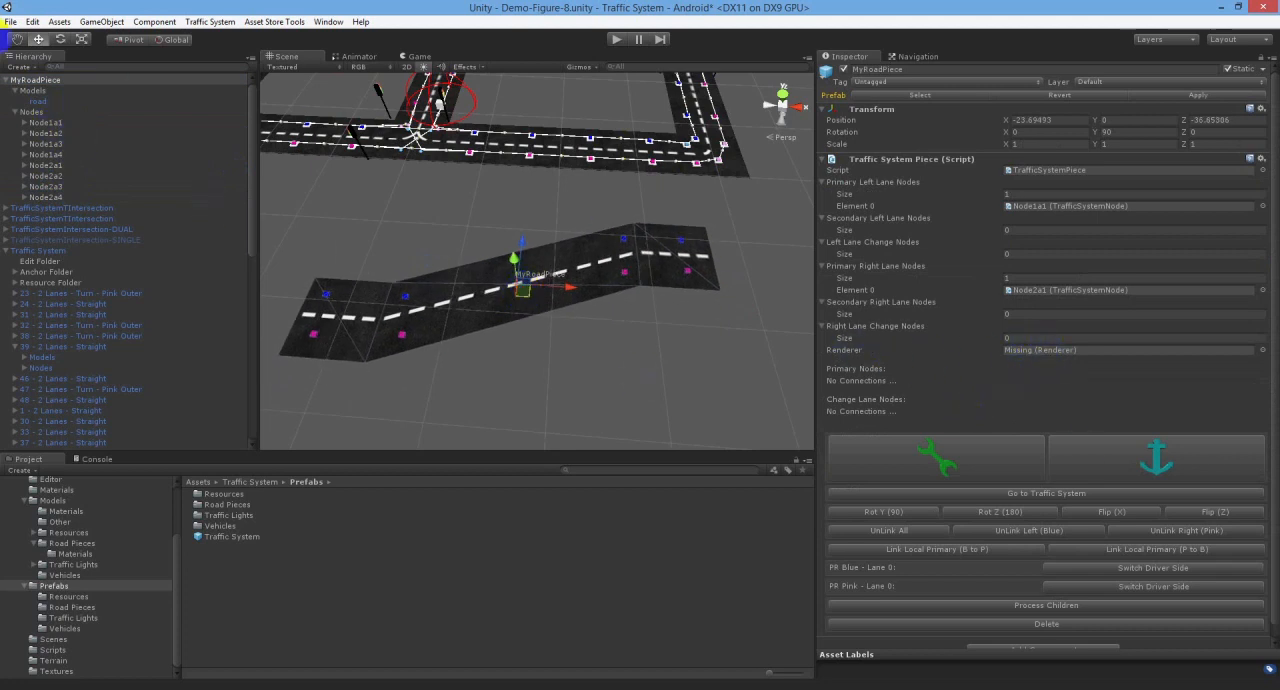
mouse_move(742, 411)
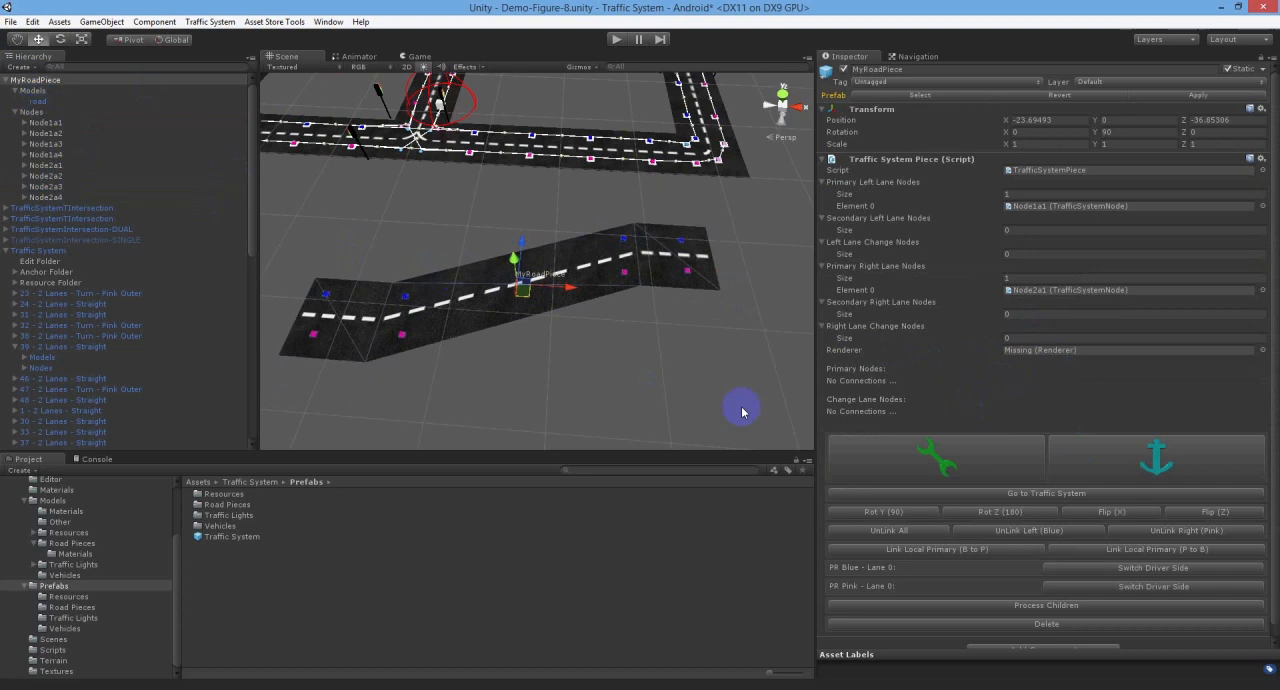
mouse_move(1273, 465)
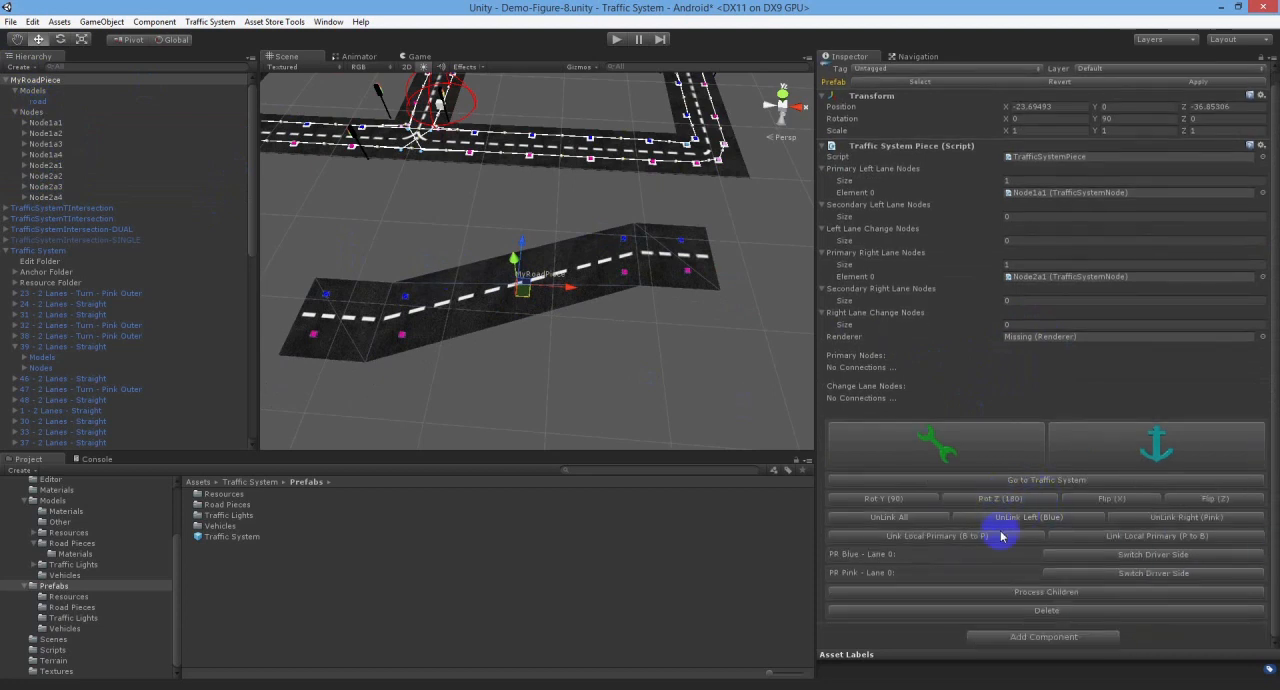
- Fill MyRoadPiece's four-element left and right lane node lists and assign the road renderer
left_click(935, 535)
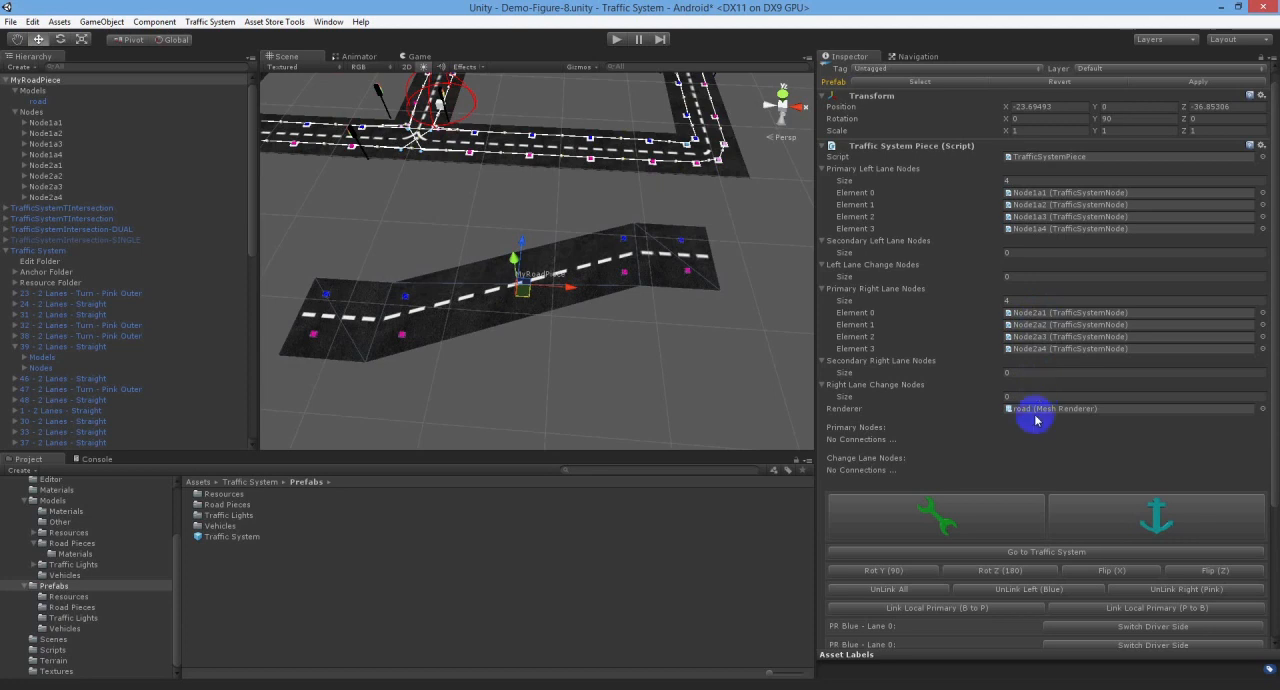
mouse_move(470, 240)
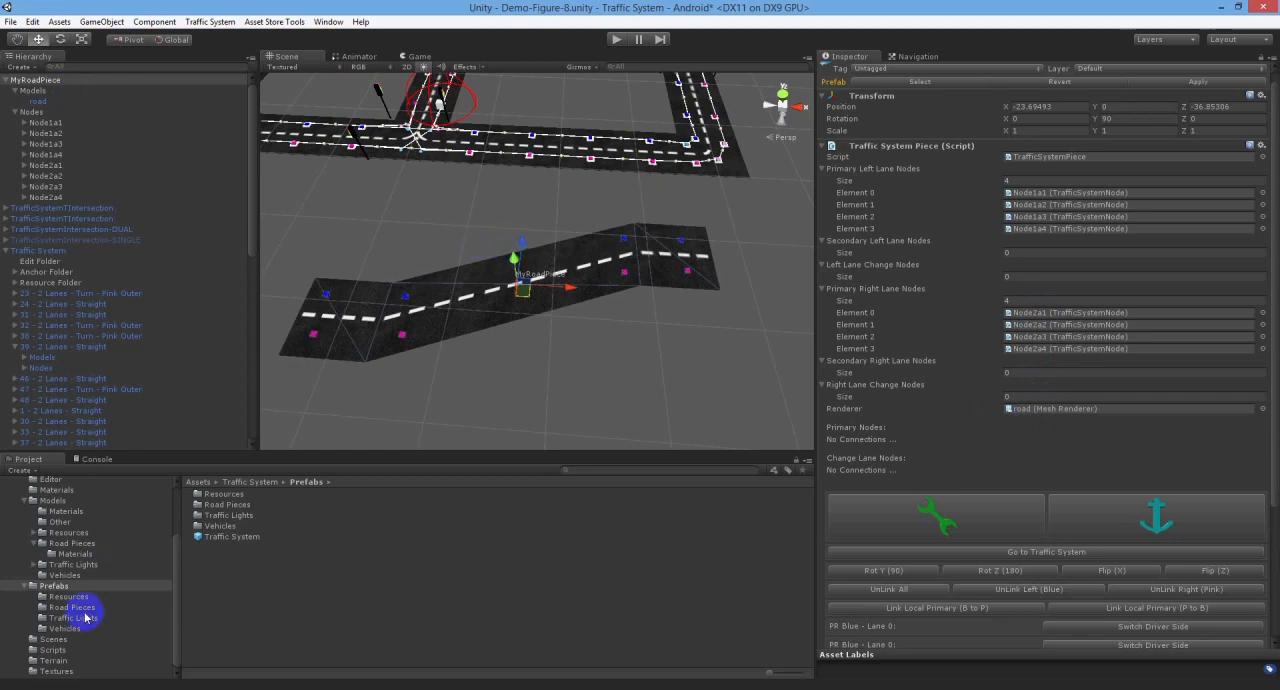
- Browse Assets > Traffic System > Prefabs > Road Pieces to find the MyRoadPiece prefab
left_click(72, 607)
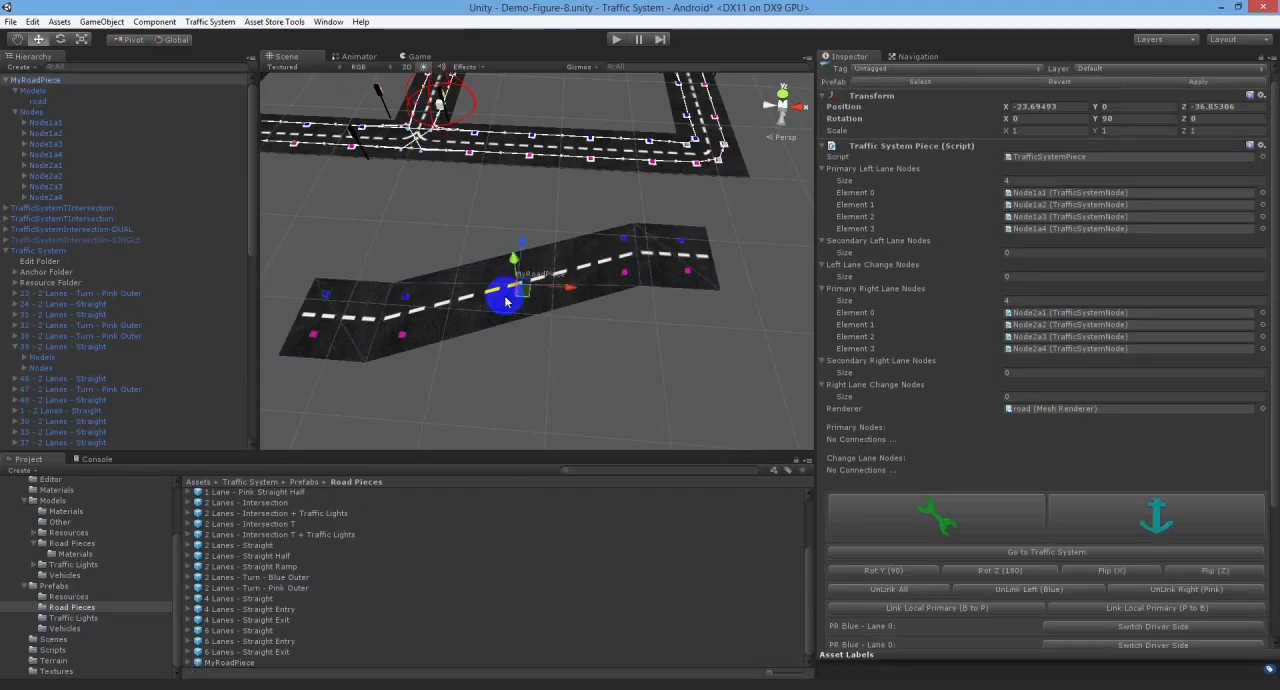
right_click(35, 80)
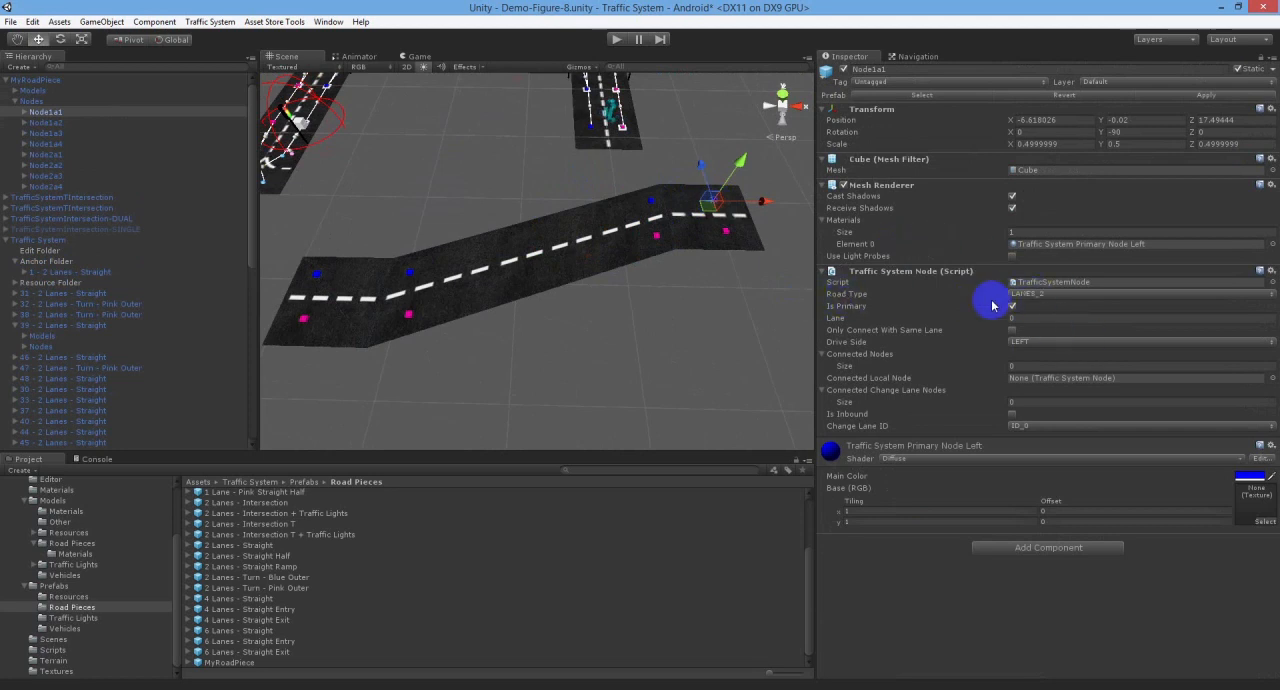
mouse_move(946, 352)
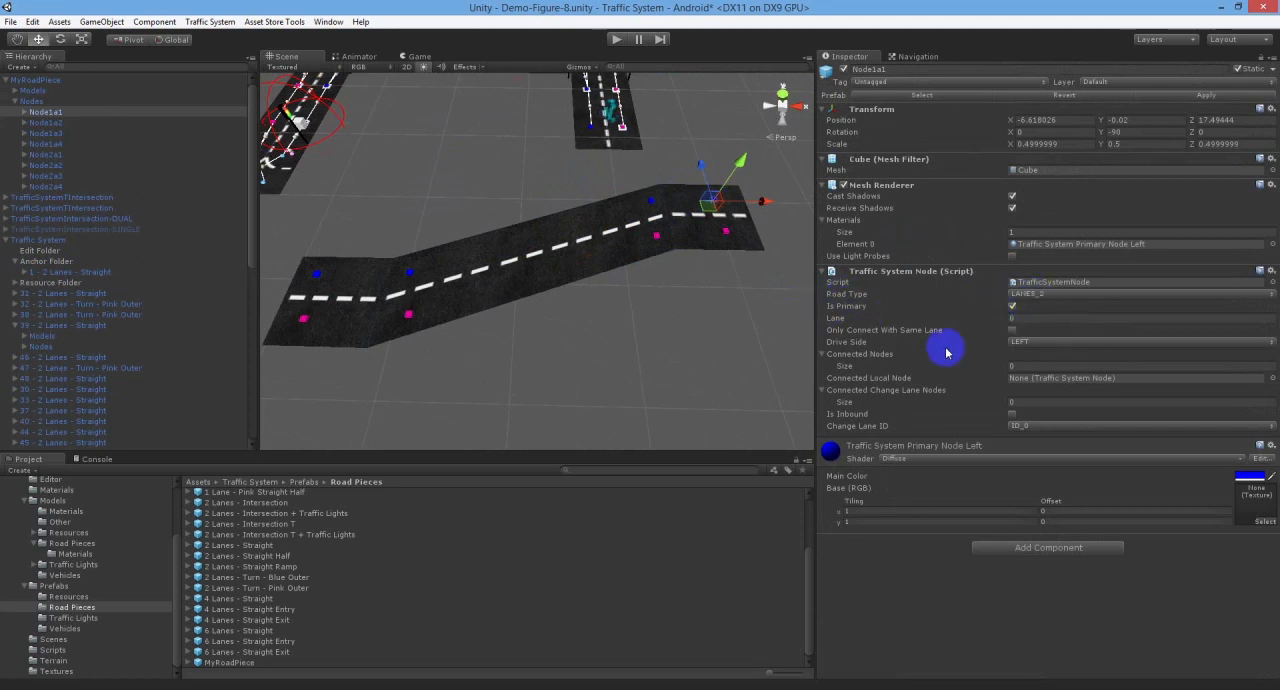
mouse_move(864, 363)
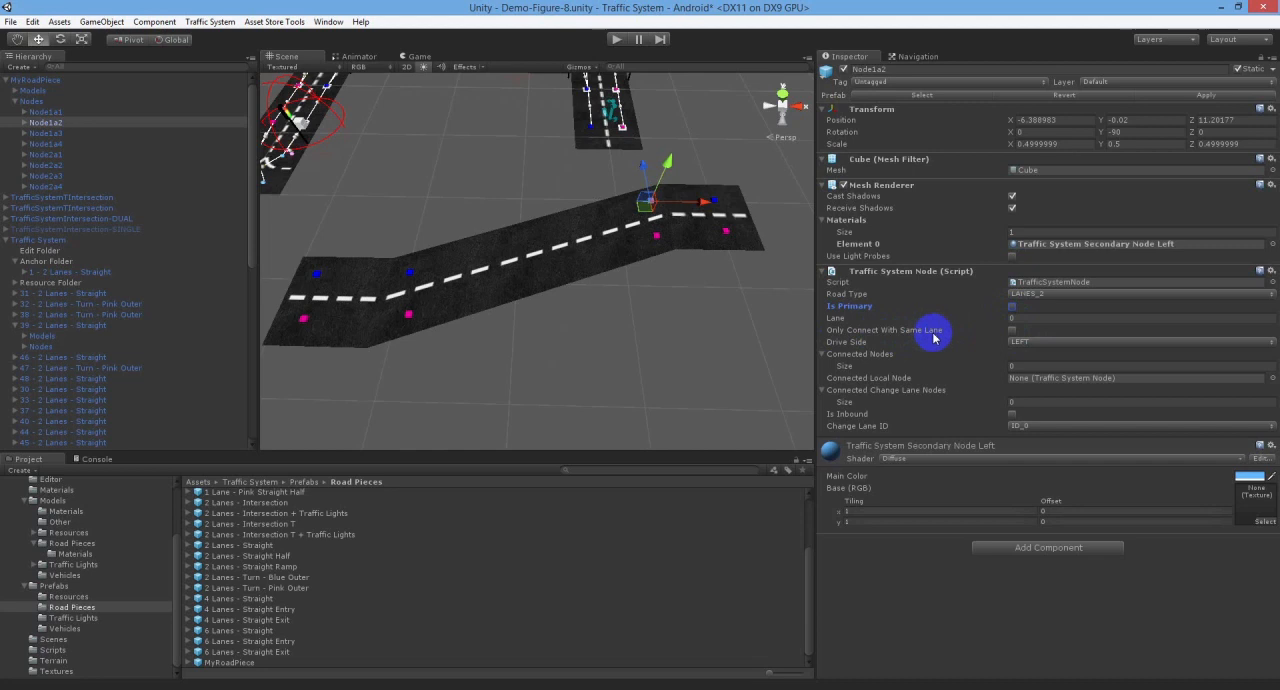
mouse_move(876, 357)
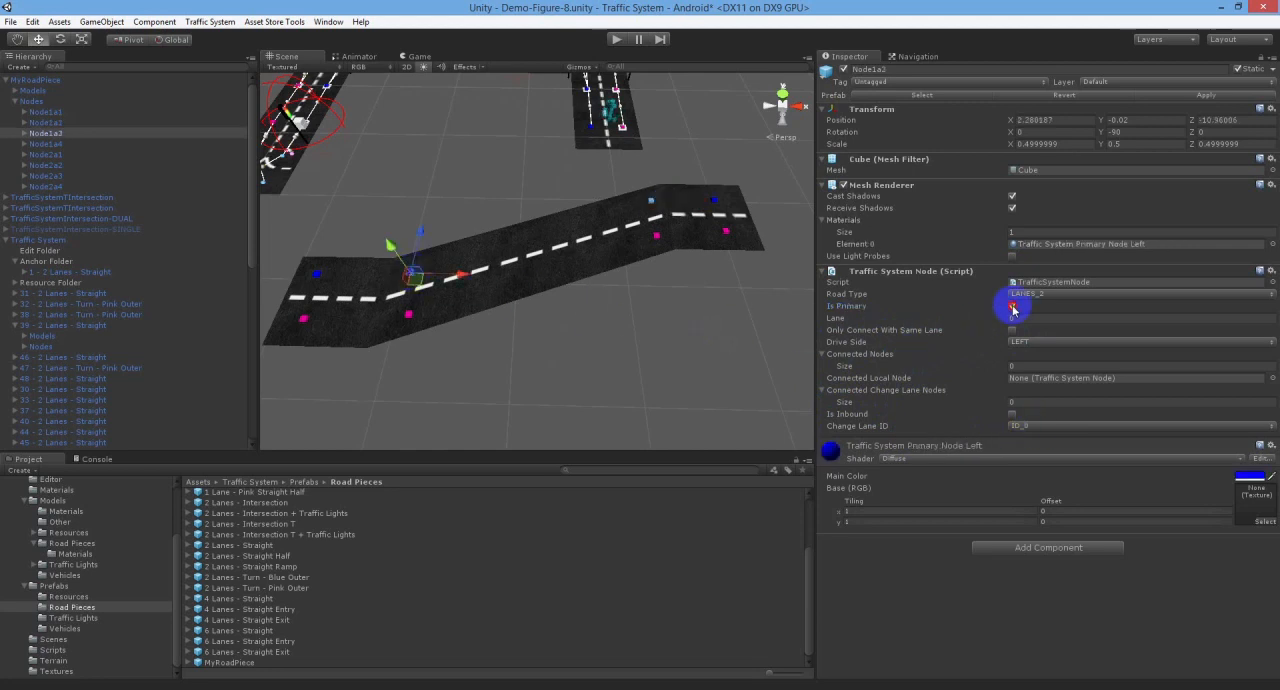
- Select the blue node near the bend, then the middle pink node on the upper stretch
left_click(45, 143)
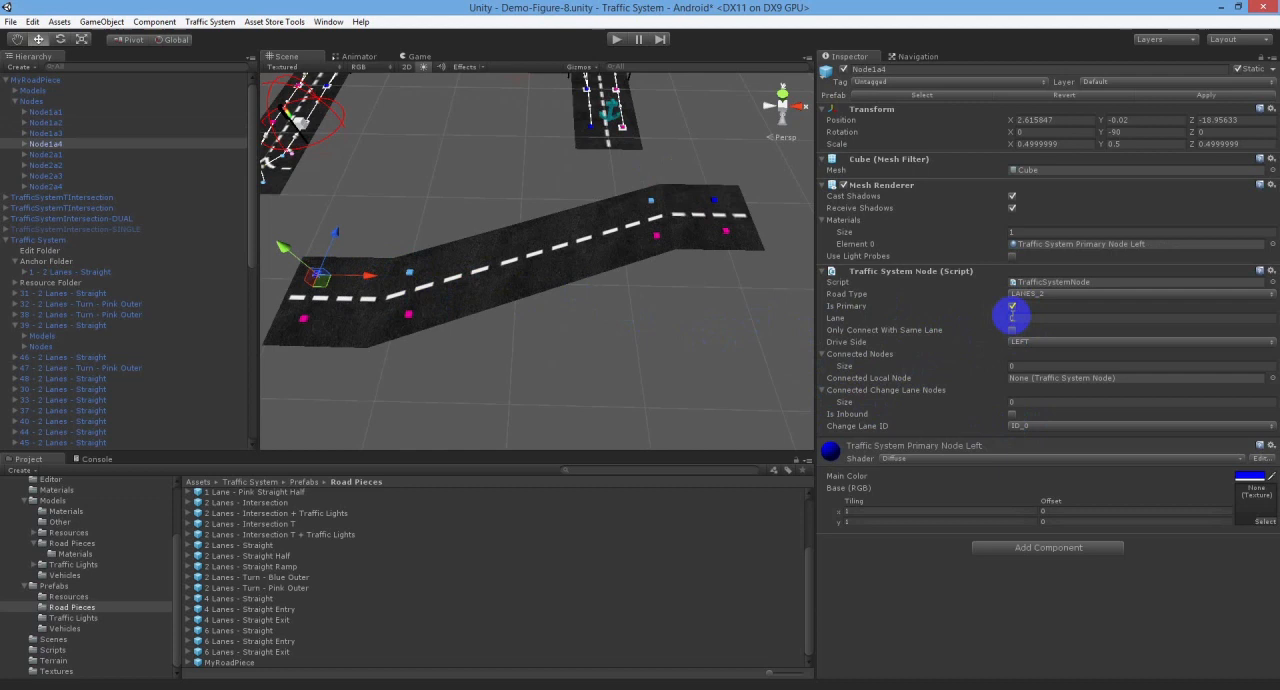
left_click(467, 312)
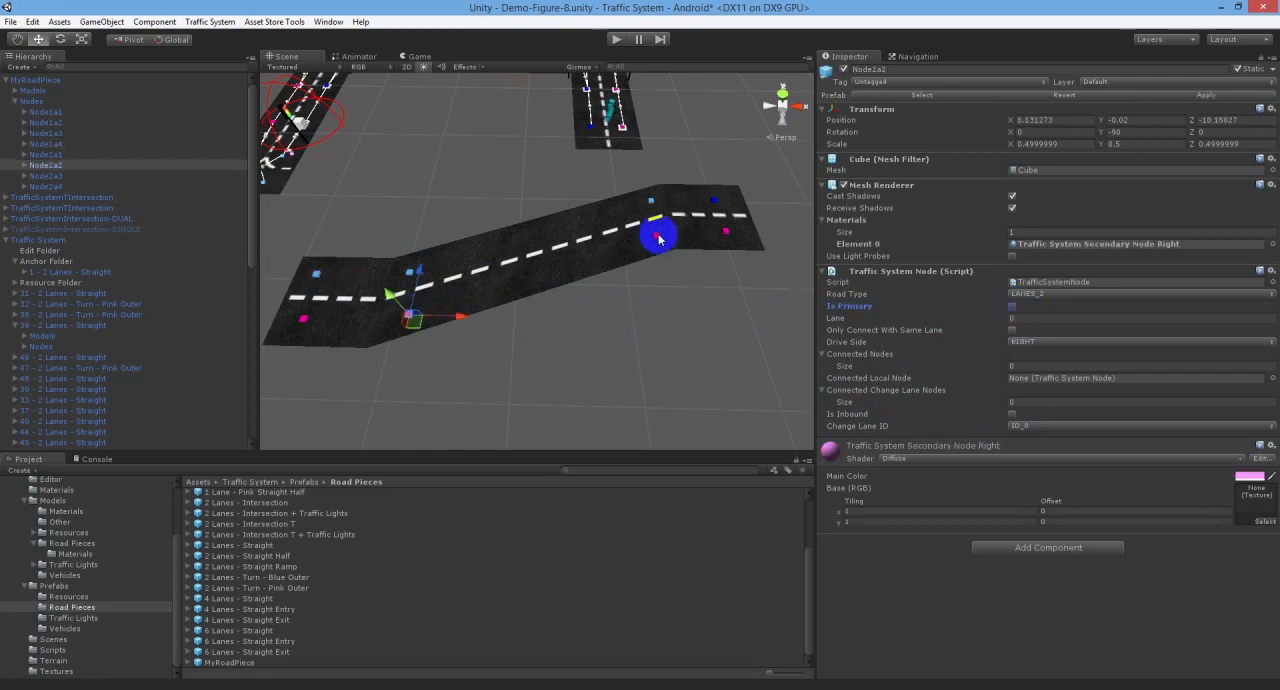
left_click(45, 175)
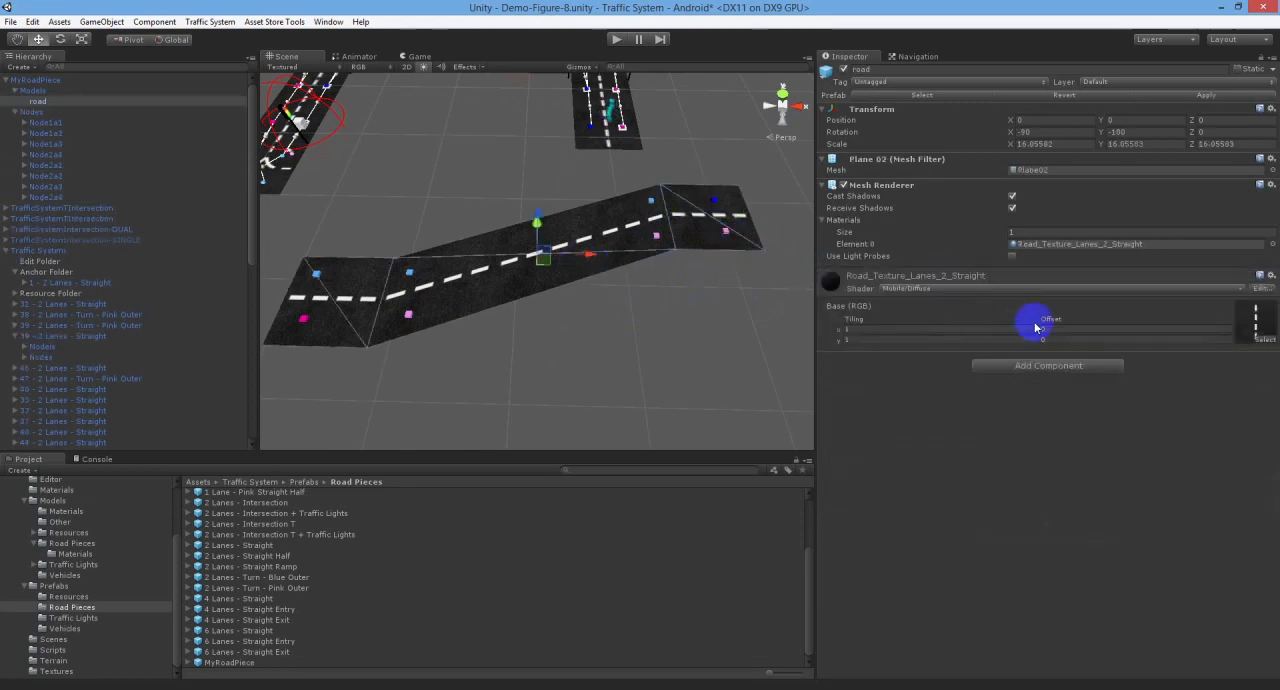
- Apply Node1a1 and Node2a1 as primary, the other six as secondary, to the prefab
left_click(41, 79)
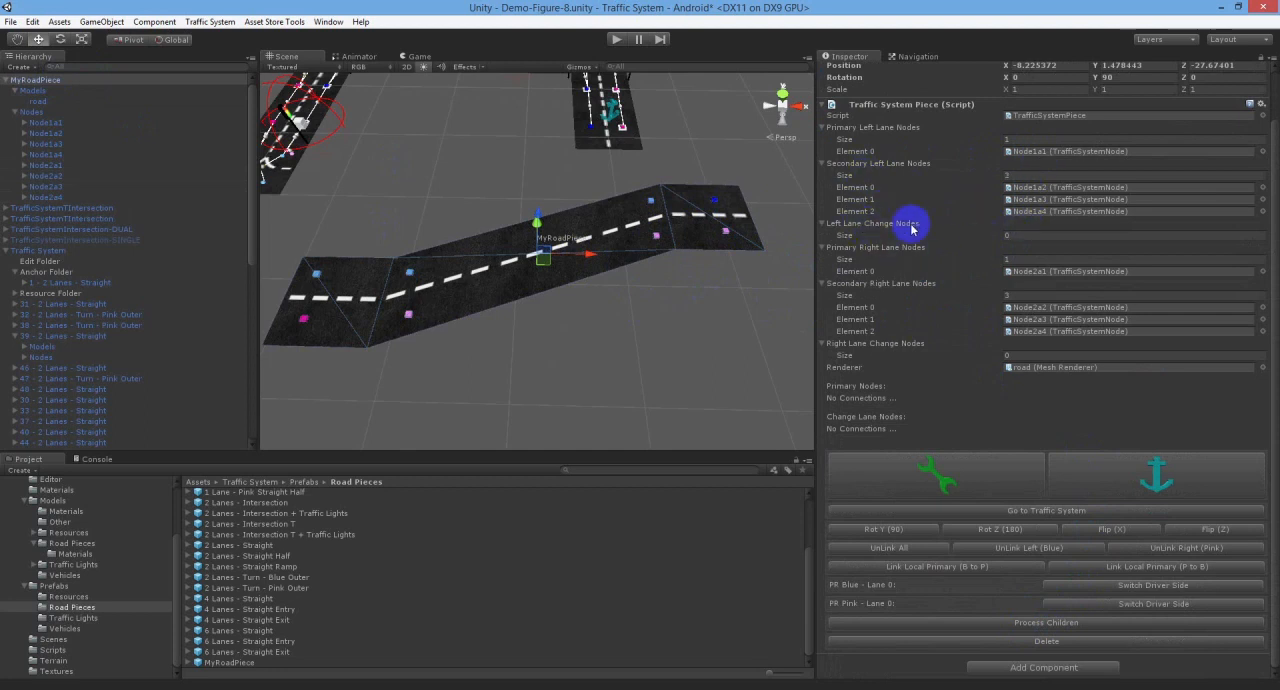
mouse_move(1045, 273)
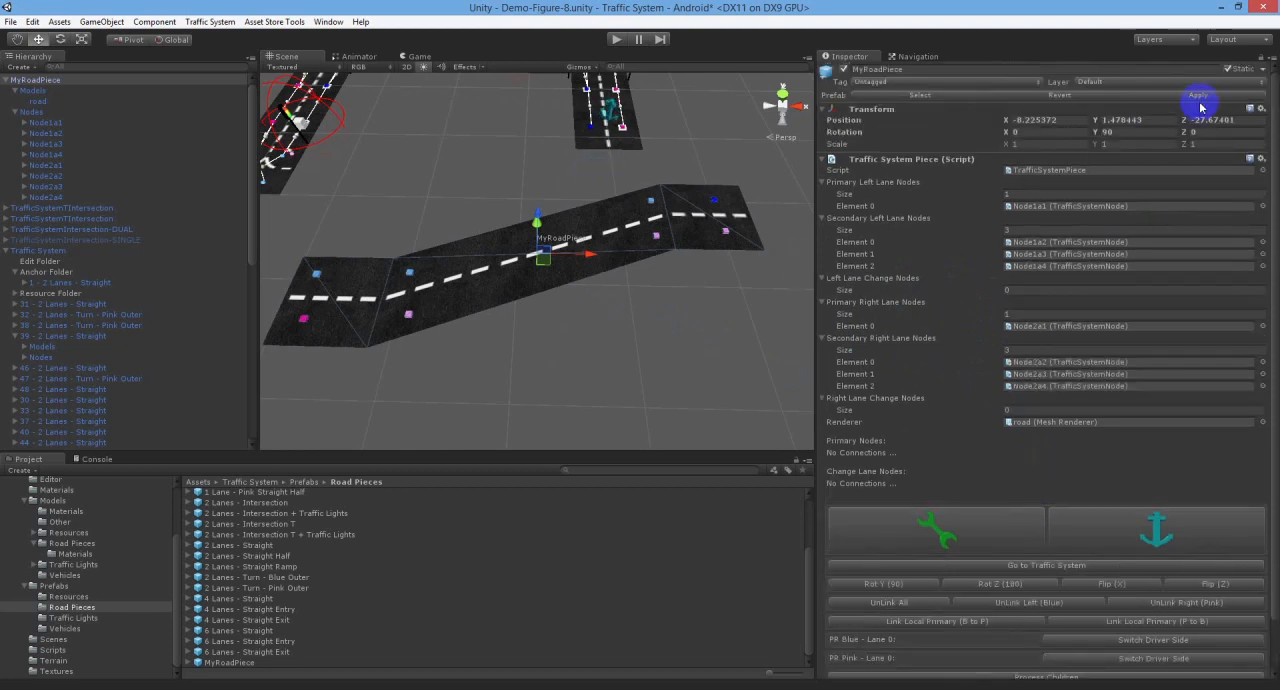
right_click(37, 79)
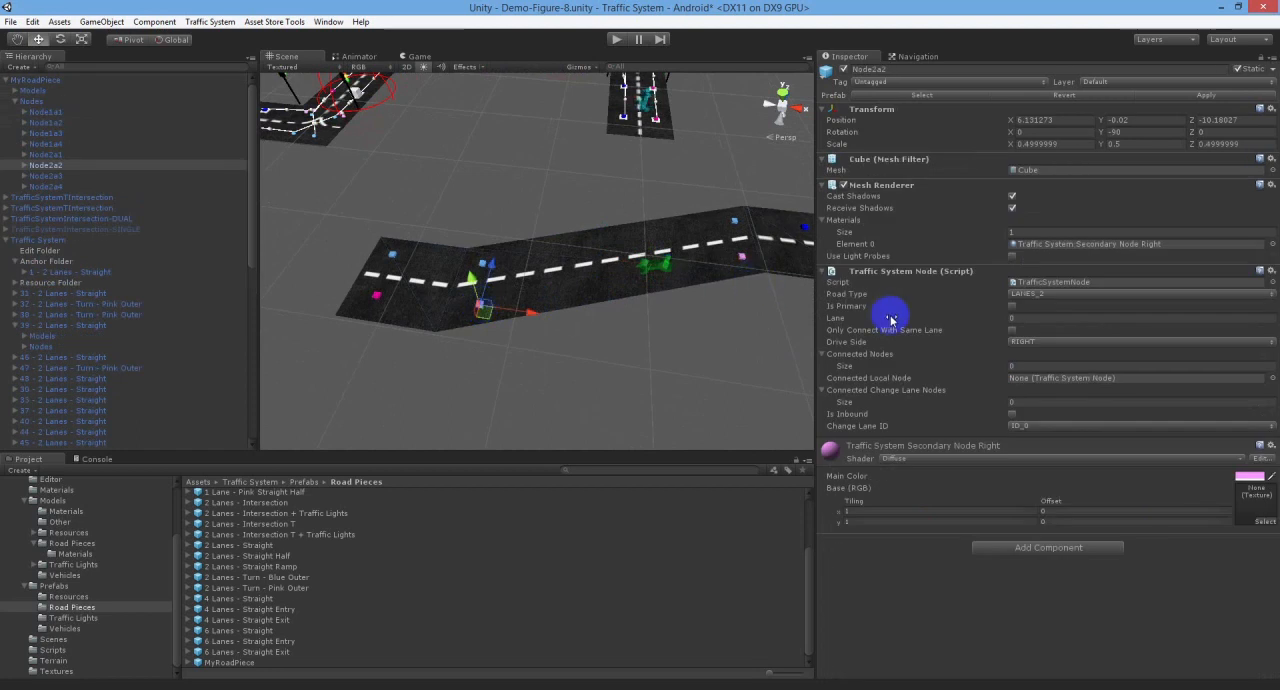
mouse_move(1025, 330)
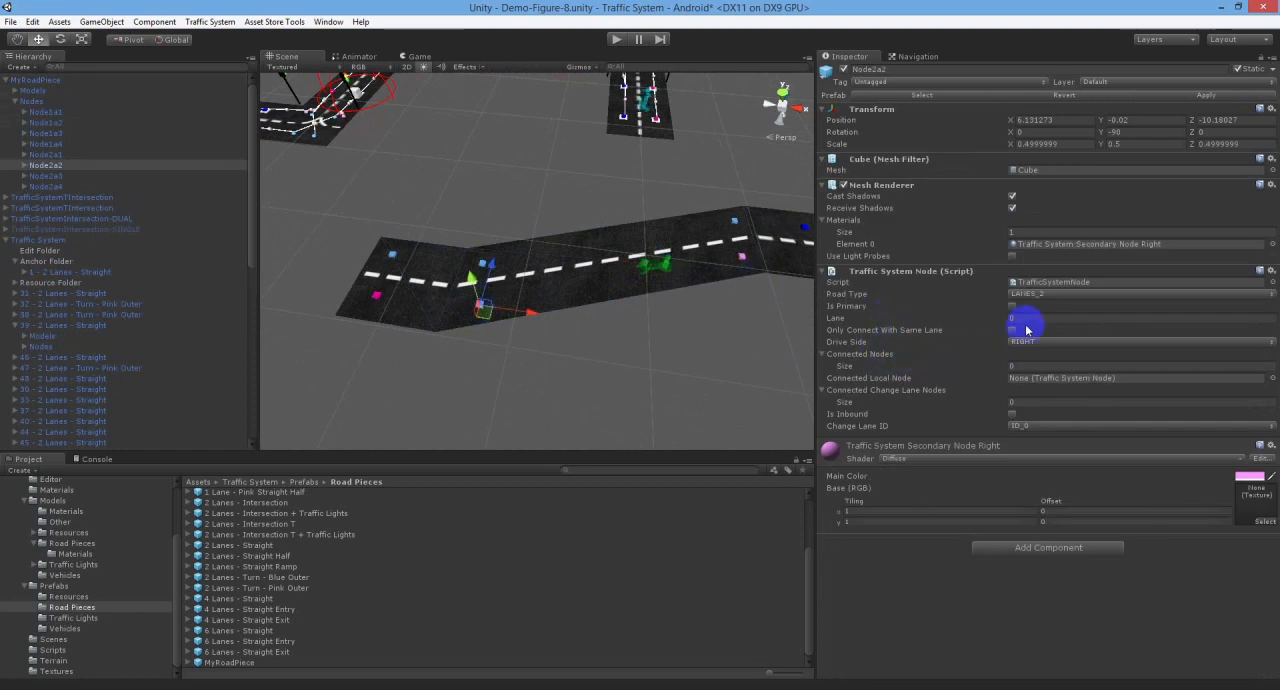
mouse_move(878, 358)
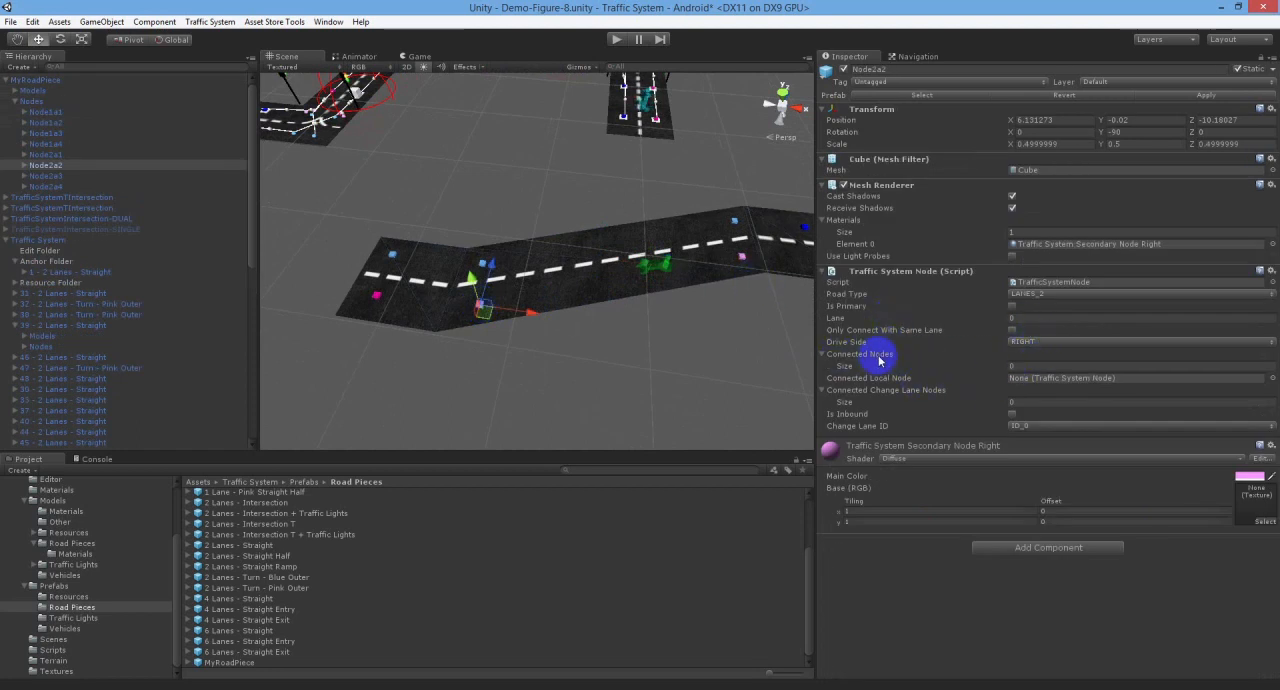
mouse_move(977, 383)
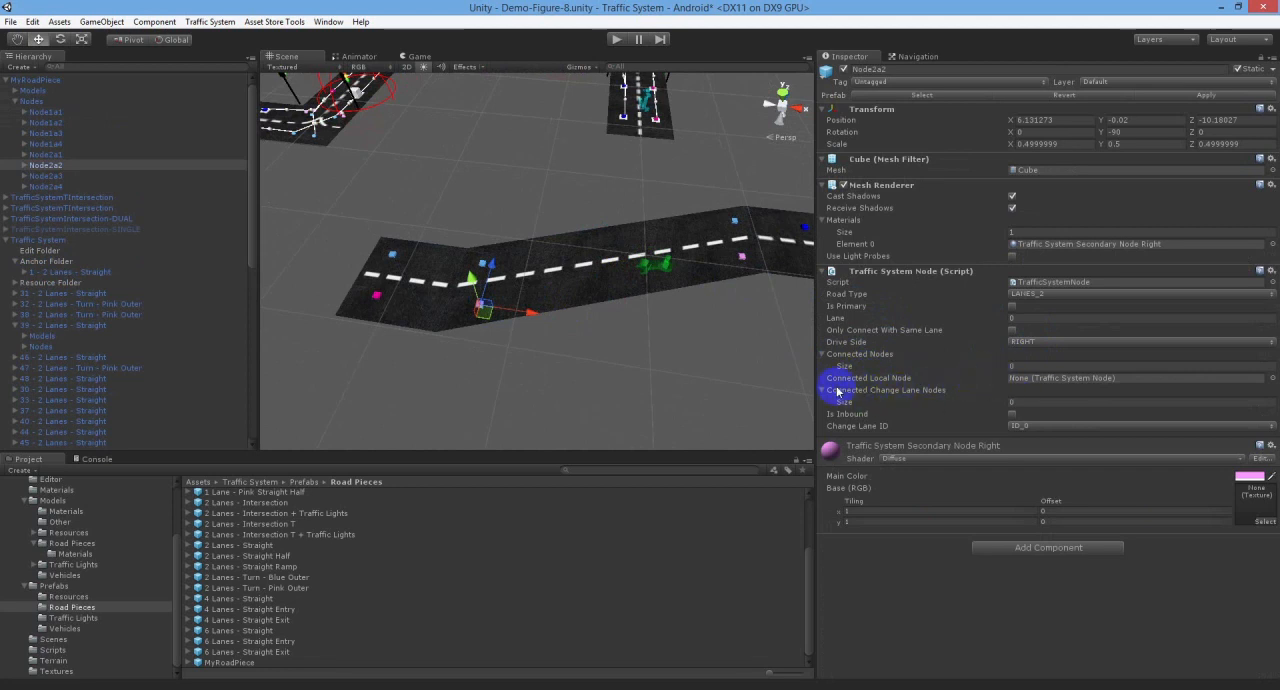
mouse_move(728, 365)
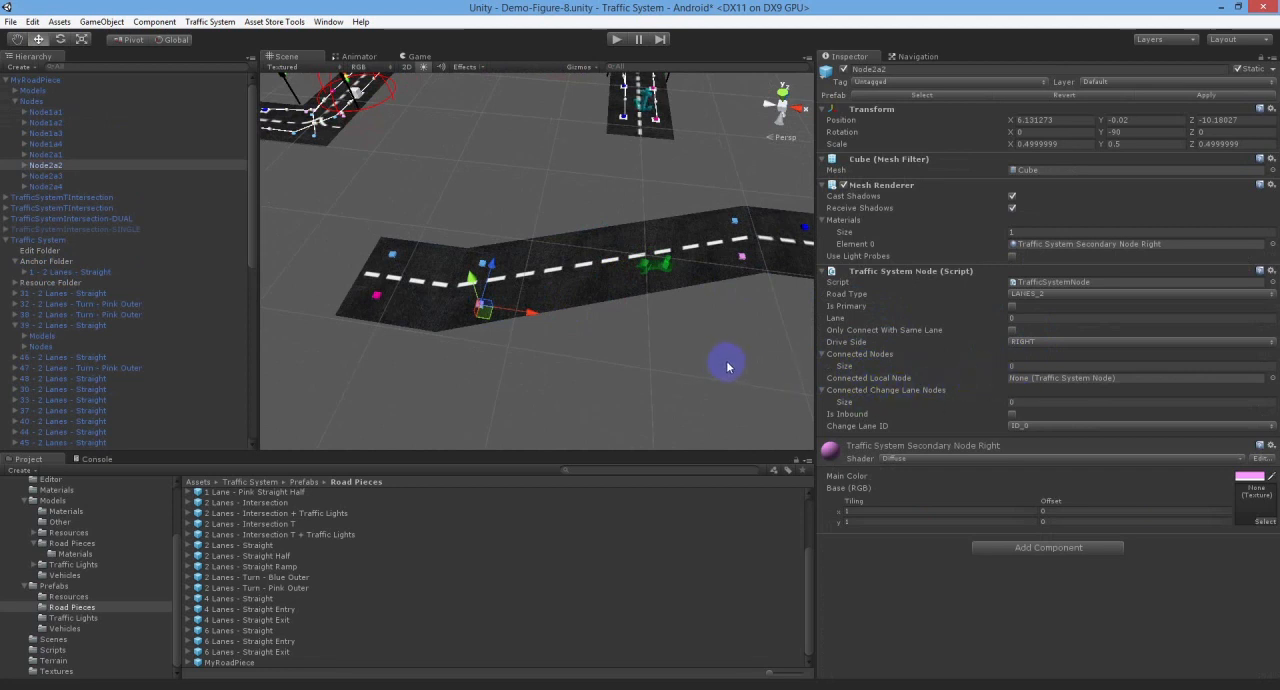
mouse_move(158, 138)
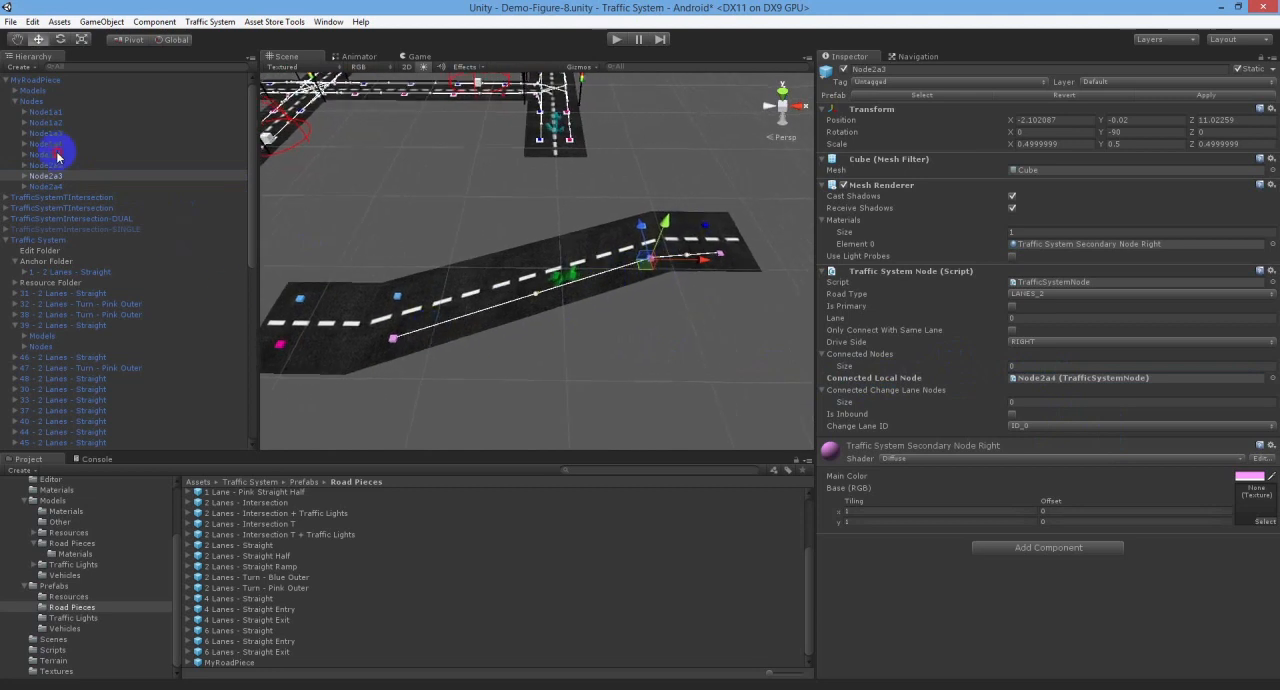
- Check Node2a1's connection and link Node1a2 onward to the next left-lane nodes
left_click(45, 154)
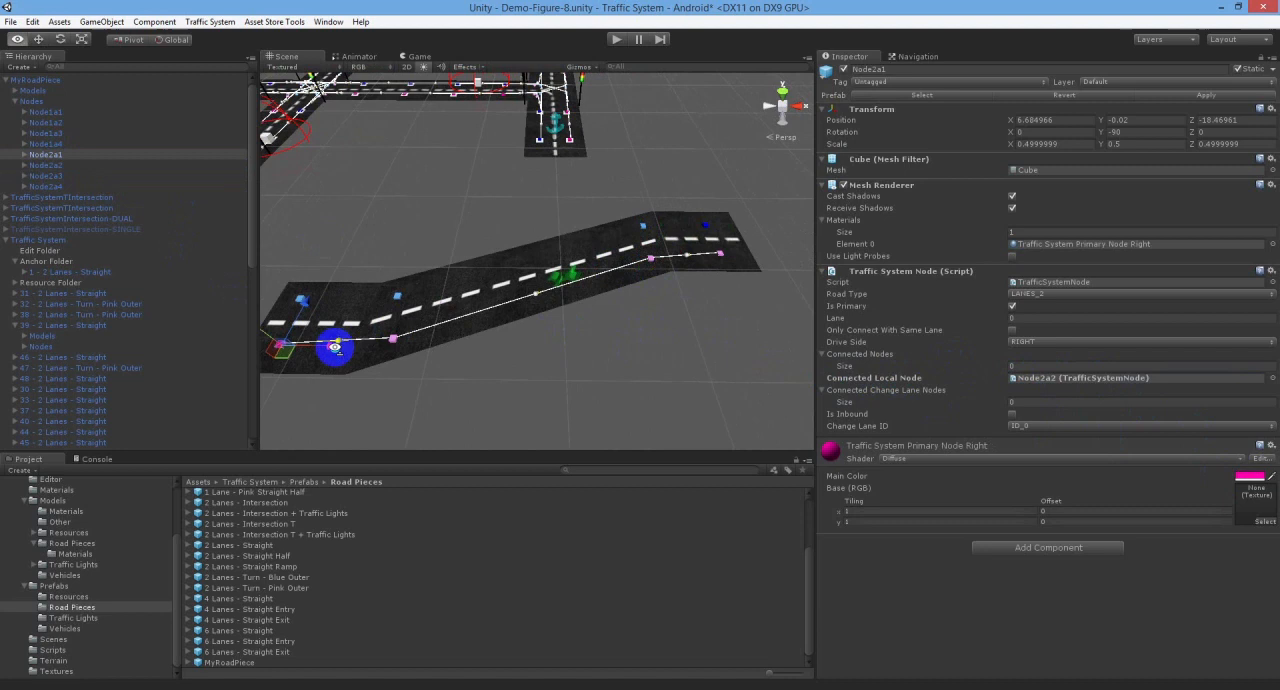
left_click_drag(335, 347, 745, 225)
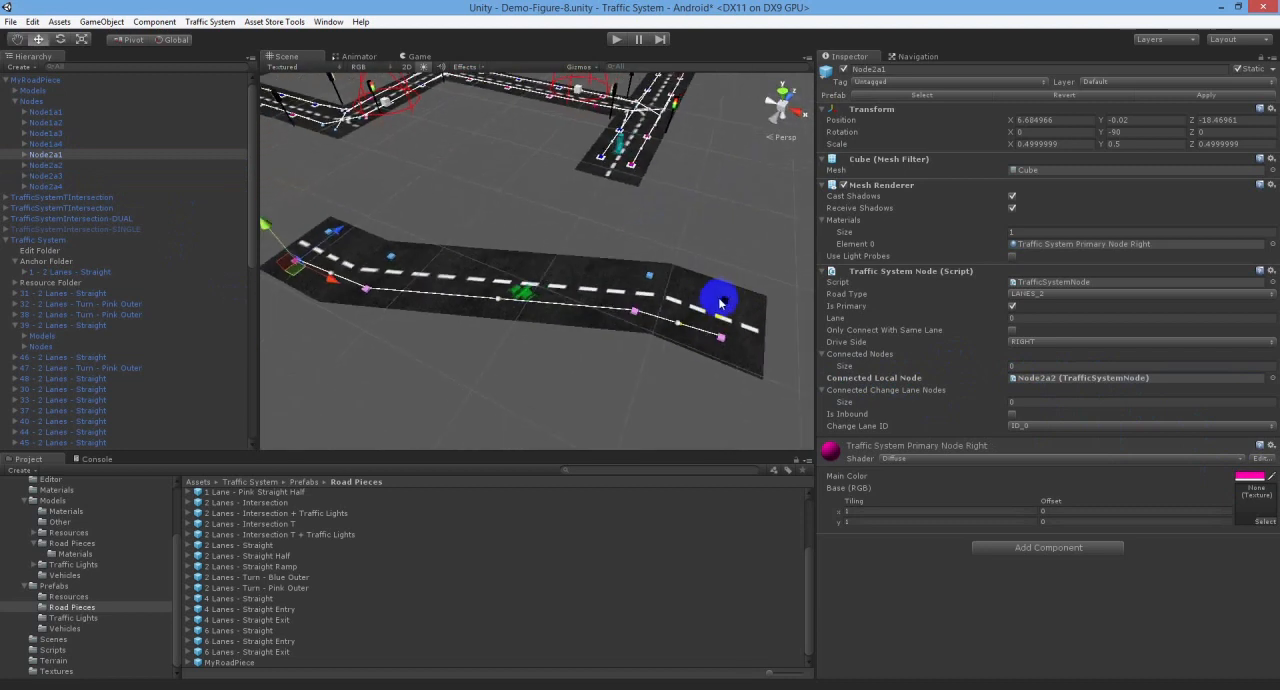
left_click(46, 112)
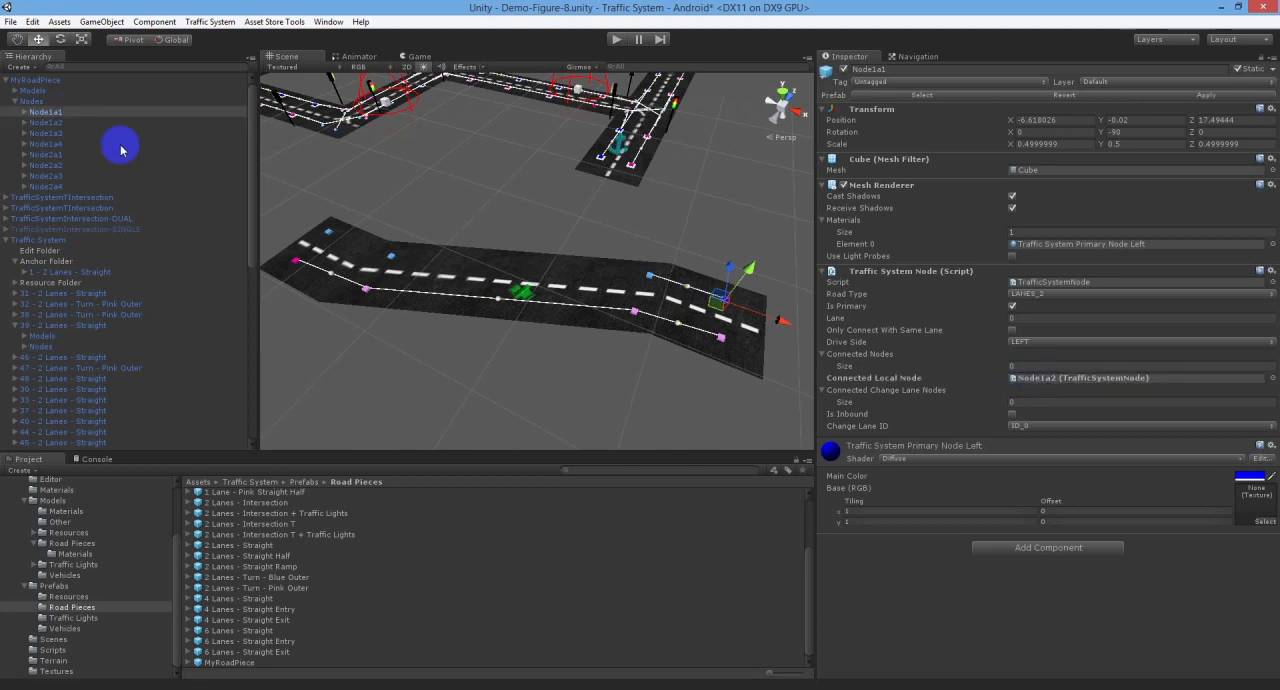
left_click(45, 122)
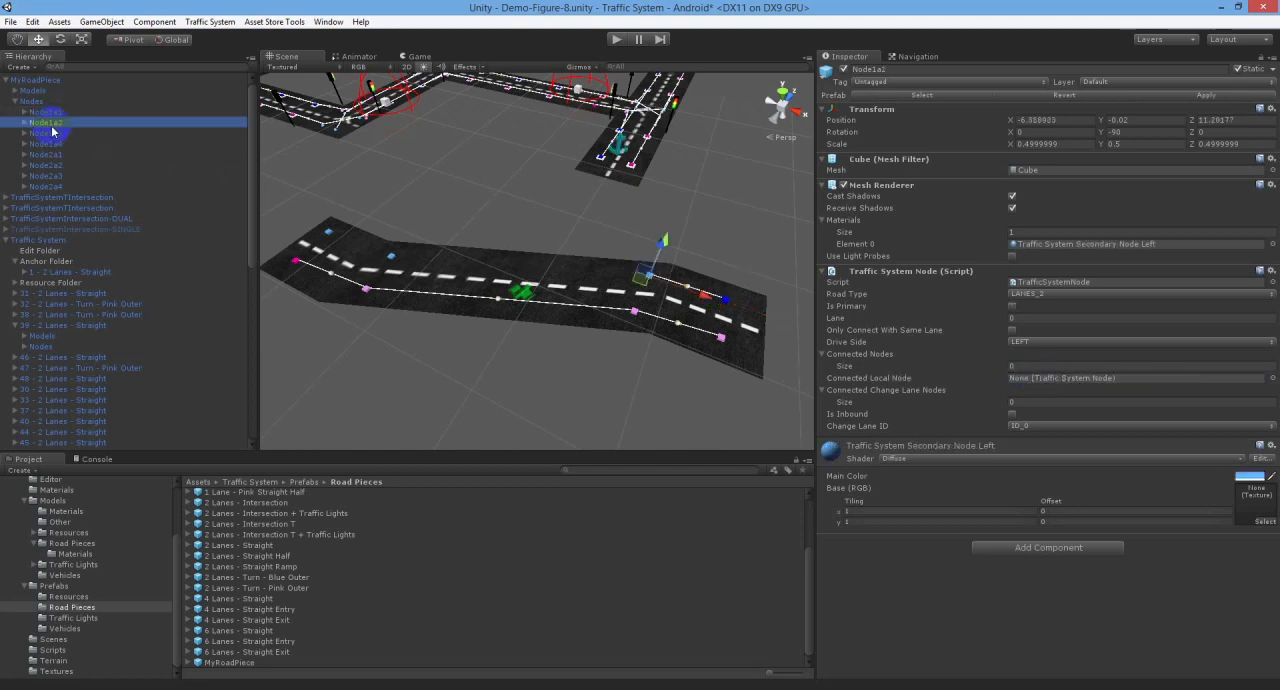
left_click(44, 133)
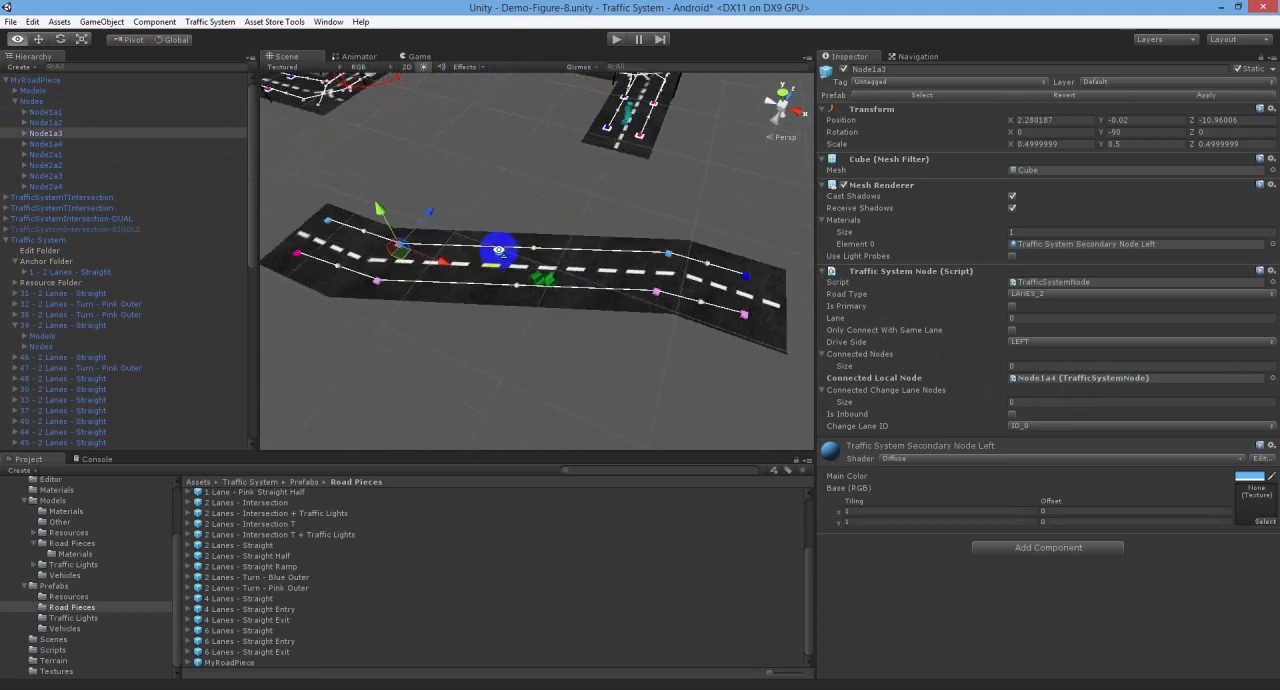
left_click_drag(500, 250, 560, 260)
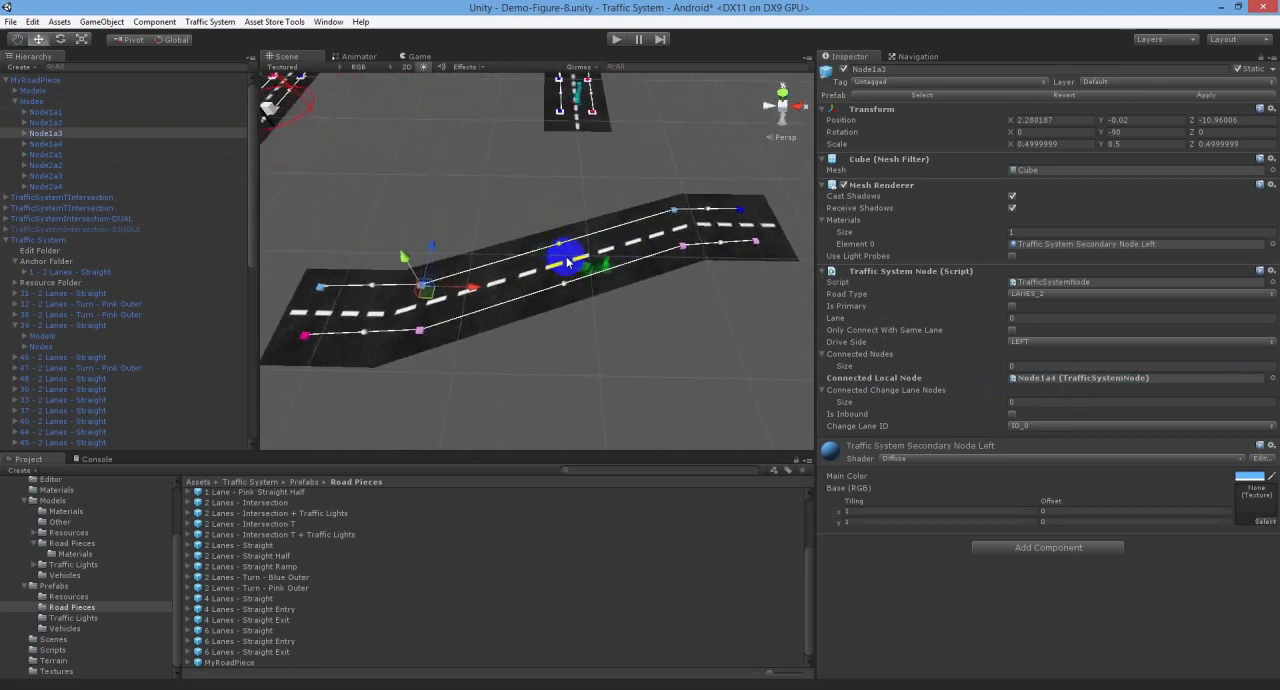
left_click(36, 79)
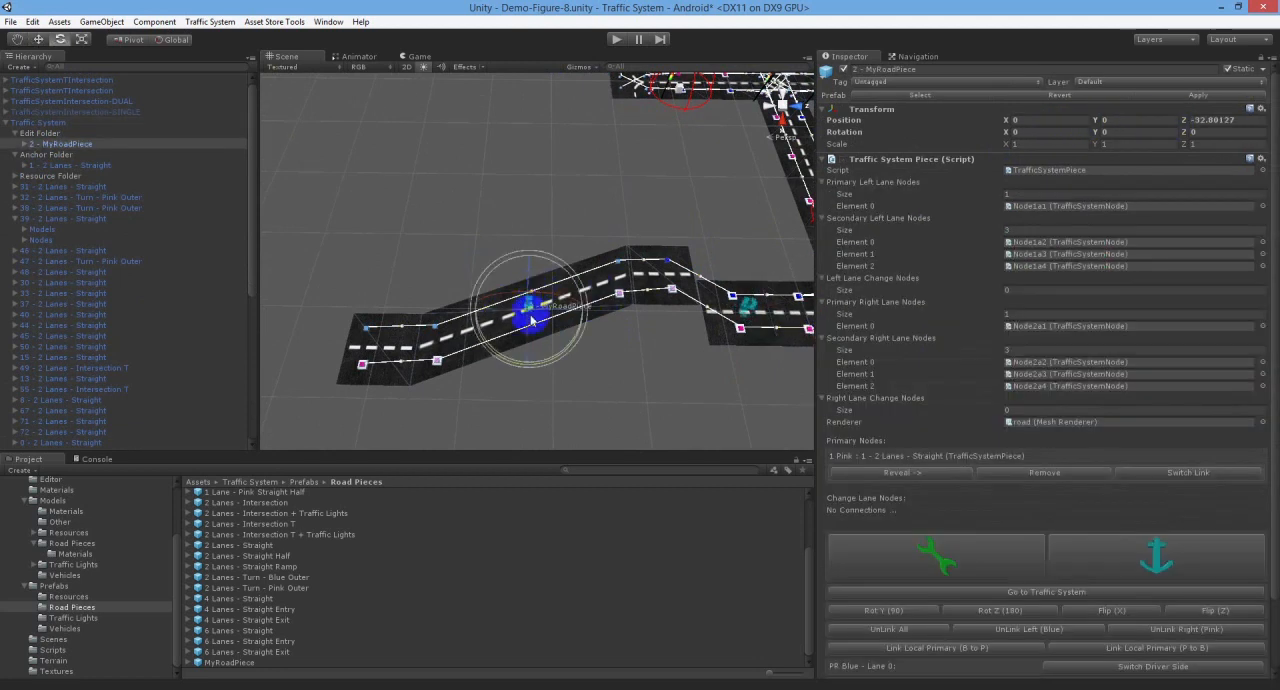
- Slide MyRoadPiece along the X axis to line it up with the straight road
left_click_drag(530, 320, 540, 404)
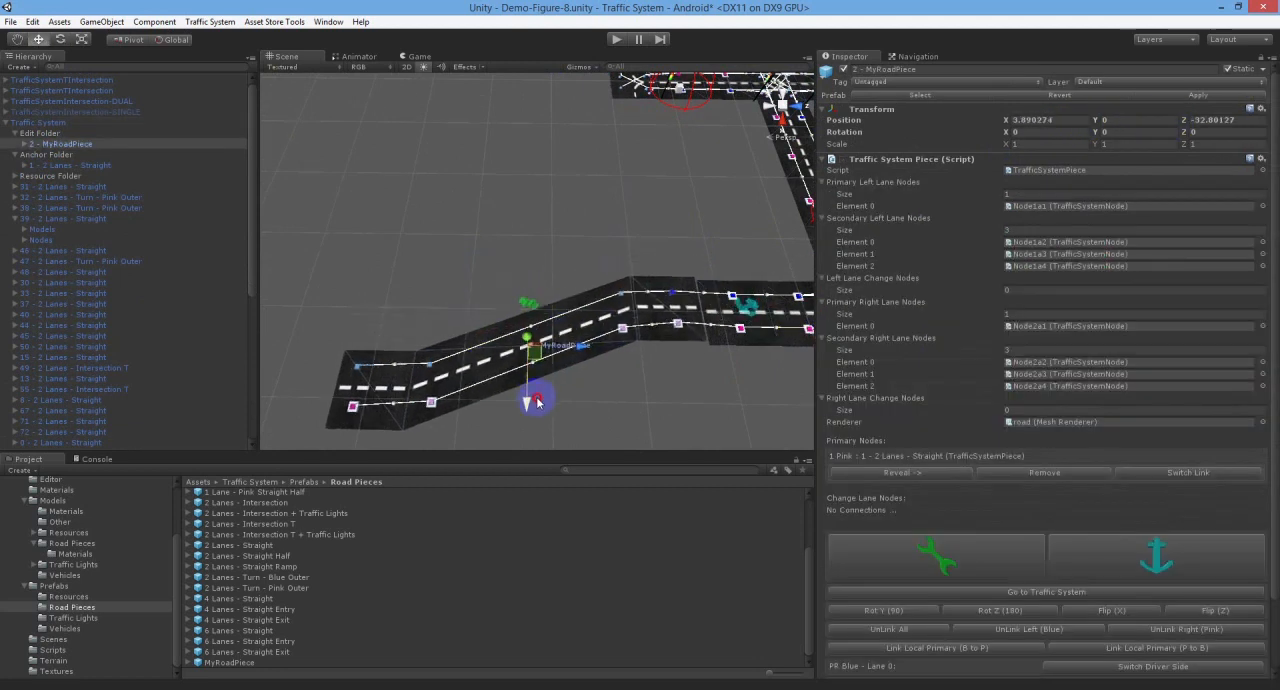
left_click_drag(538, 402, 588, 350)
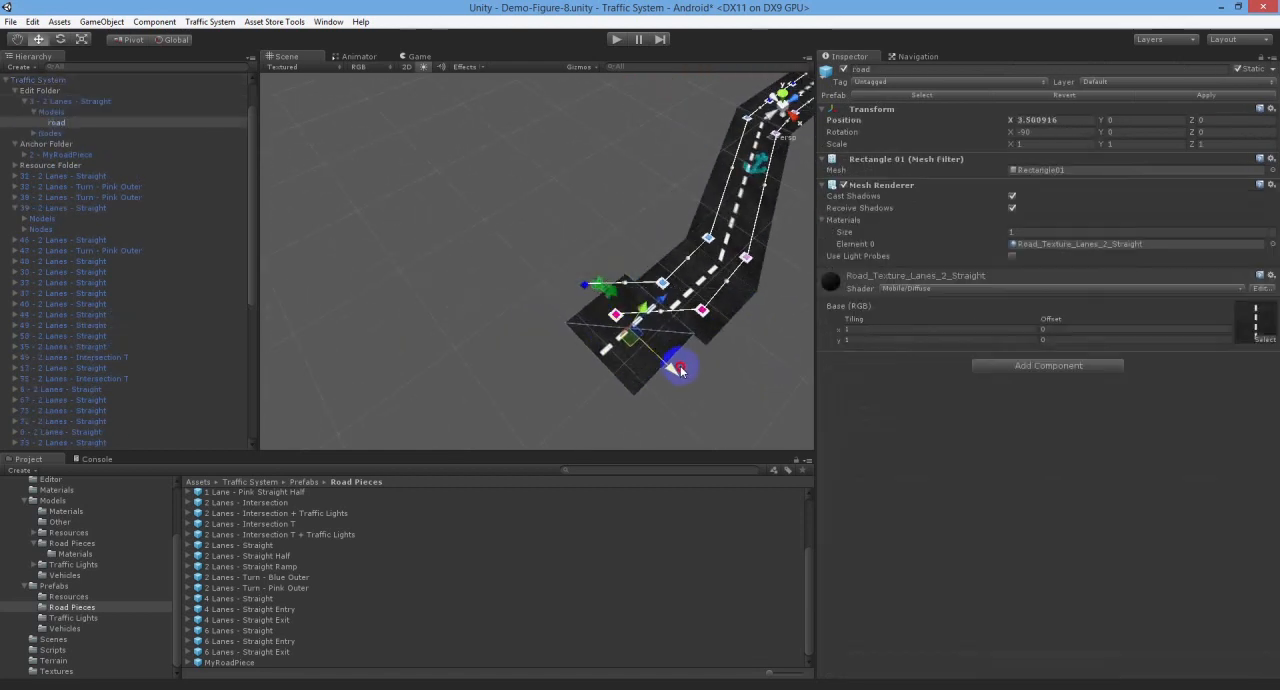
- Align straight piece 3 - 2 Lanes - Straight and set it as the anchor piece
left_click_drag(680, 365, 735, 310)
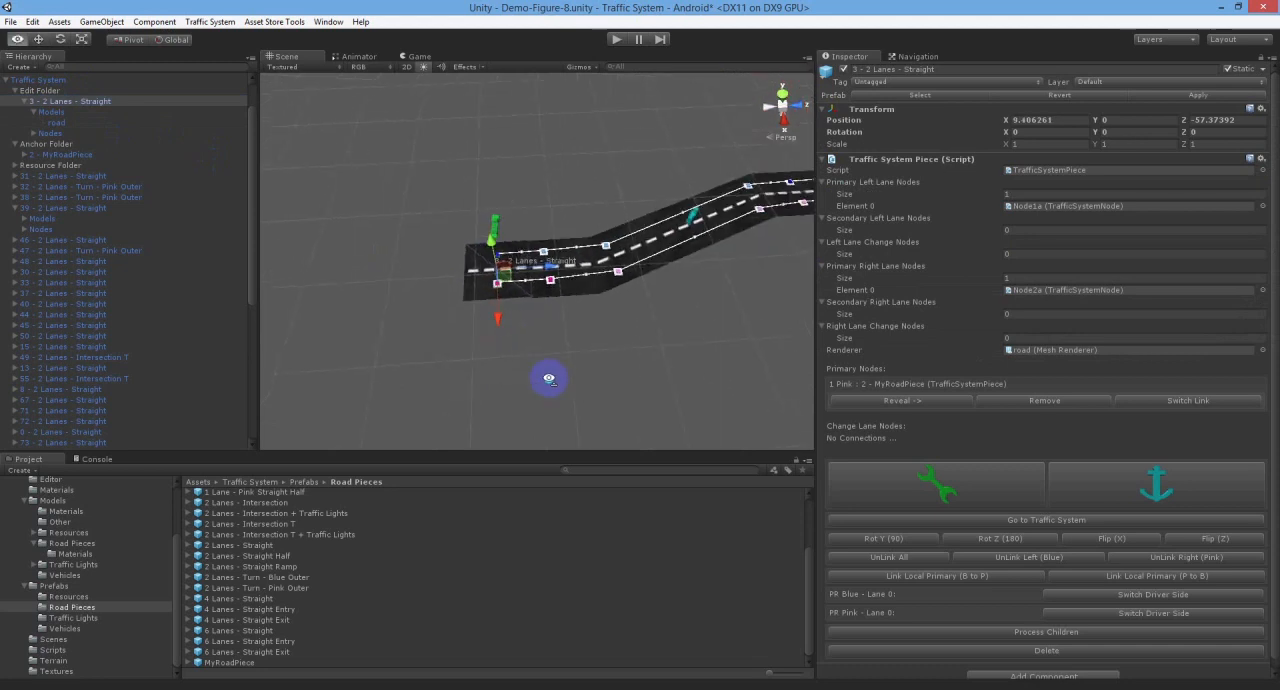
left_click_drag(548, 378, 598, 337)
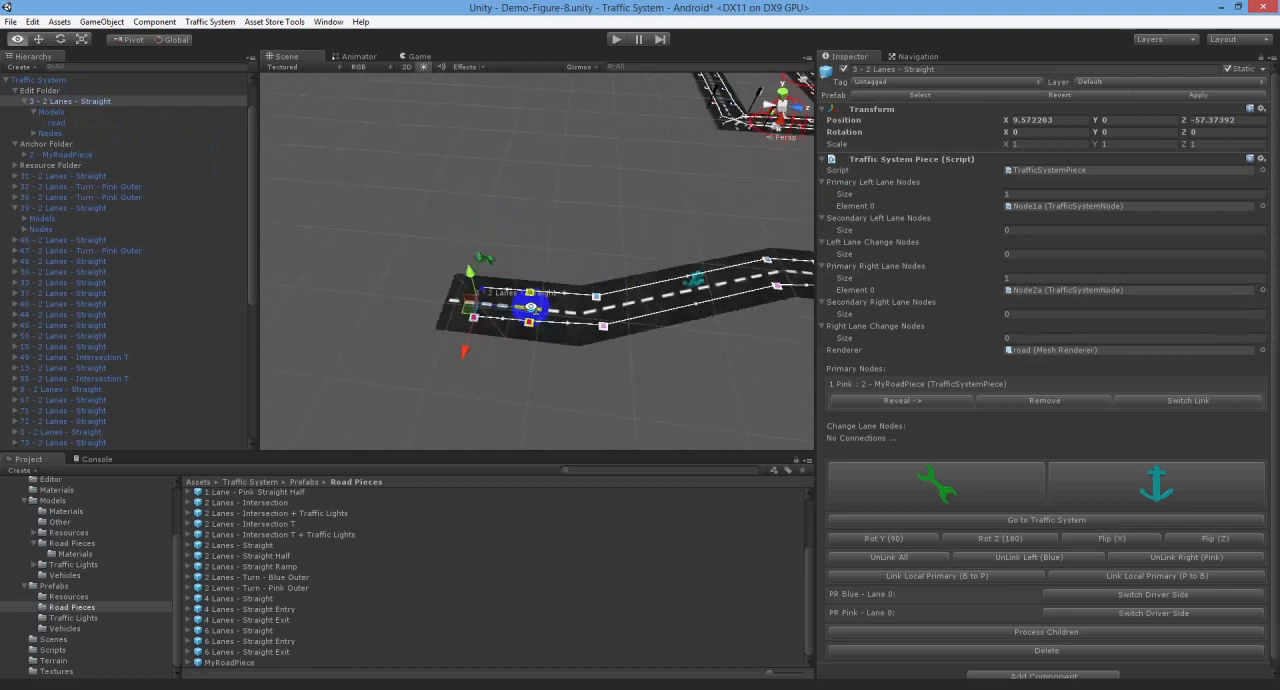
left_click(1046, 622)
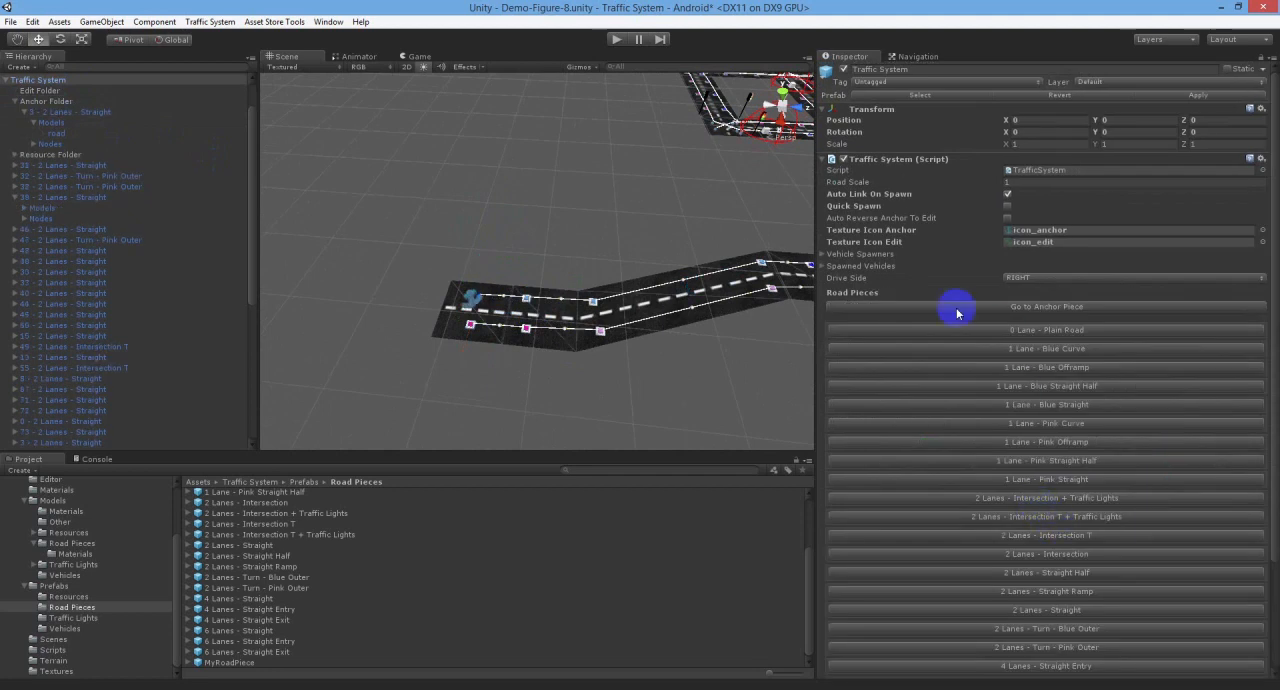
- Create a TrafficSystemVehicleSpawner using Node1a as its start node
left_click(1008, 206)
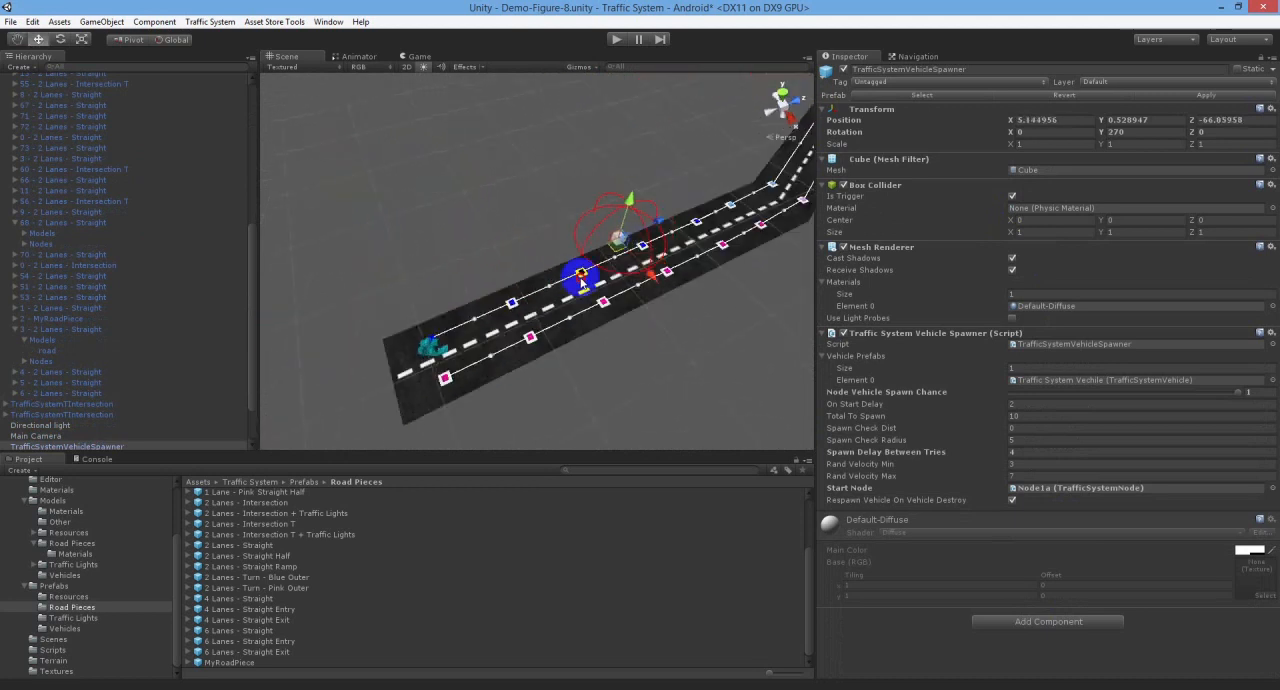
- Move the spawner to the road's far end, set Start Node to Node2a, and play
left_click_drag(580, 270, 475, 365)
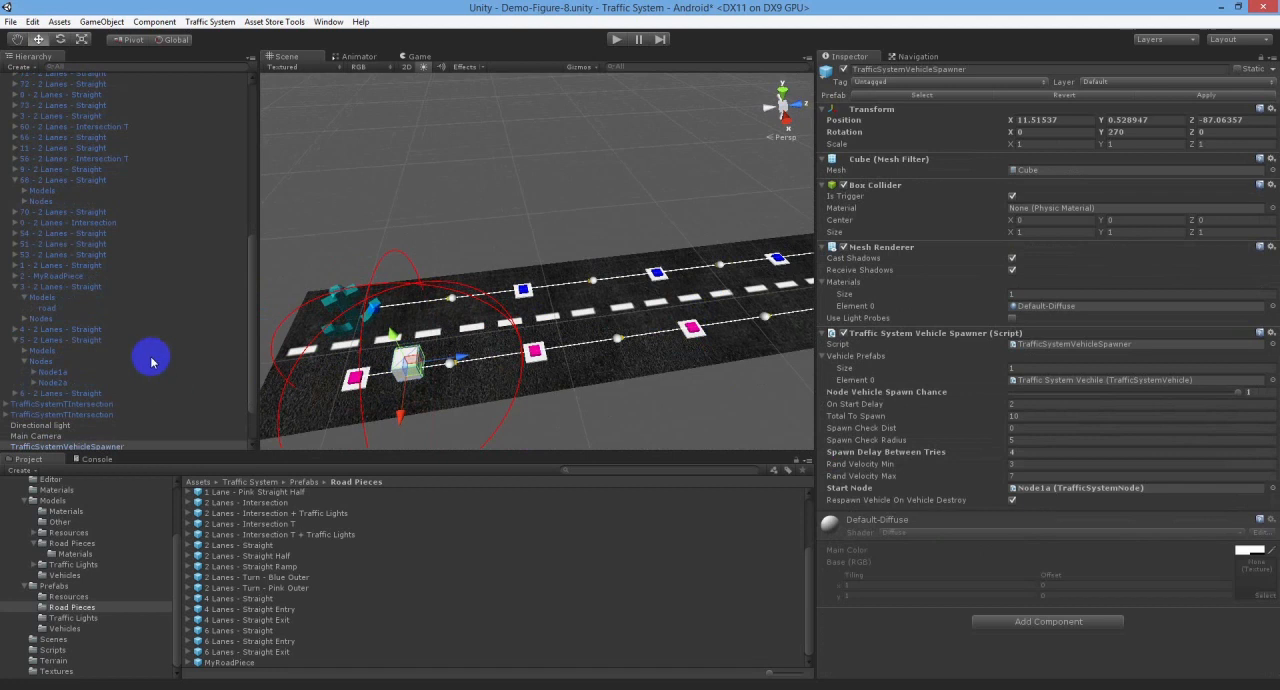
left_click(52, 372)
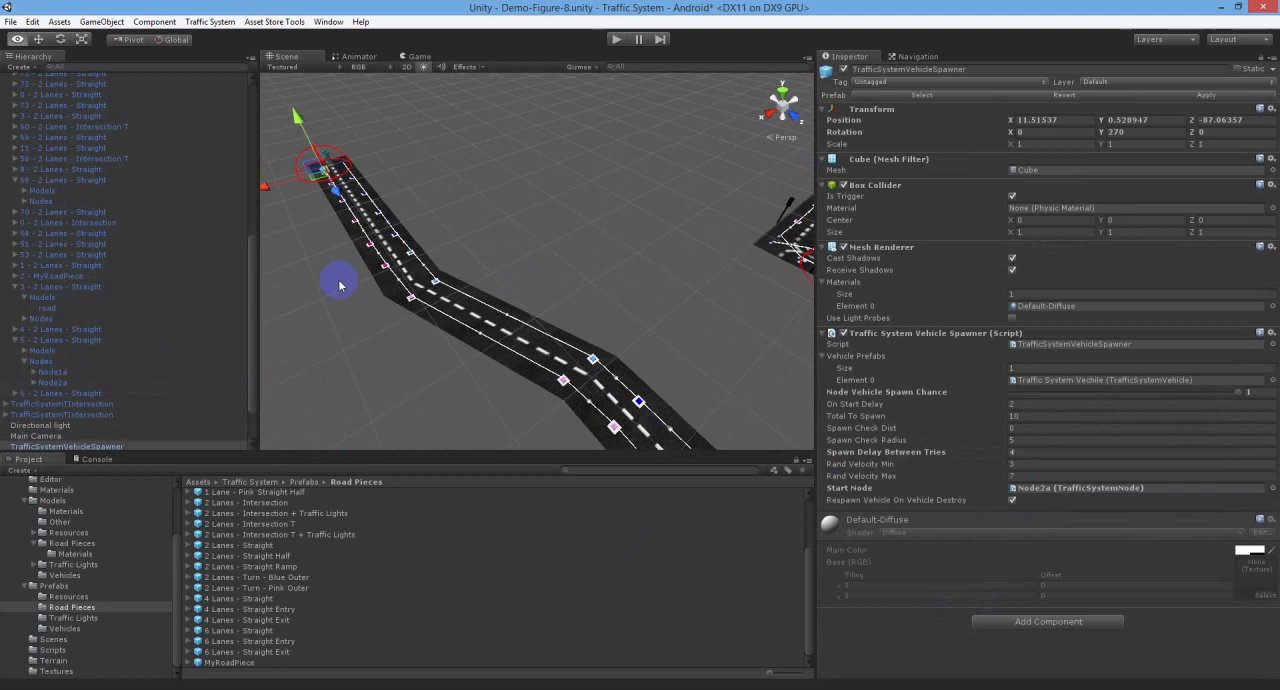
left_click(617, 39)
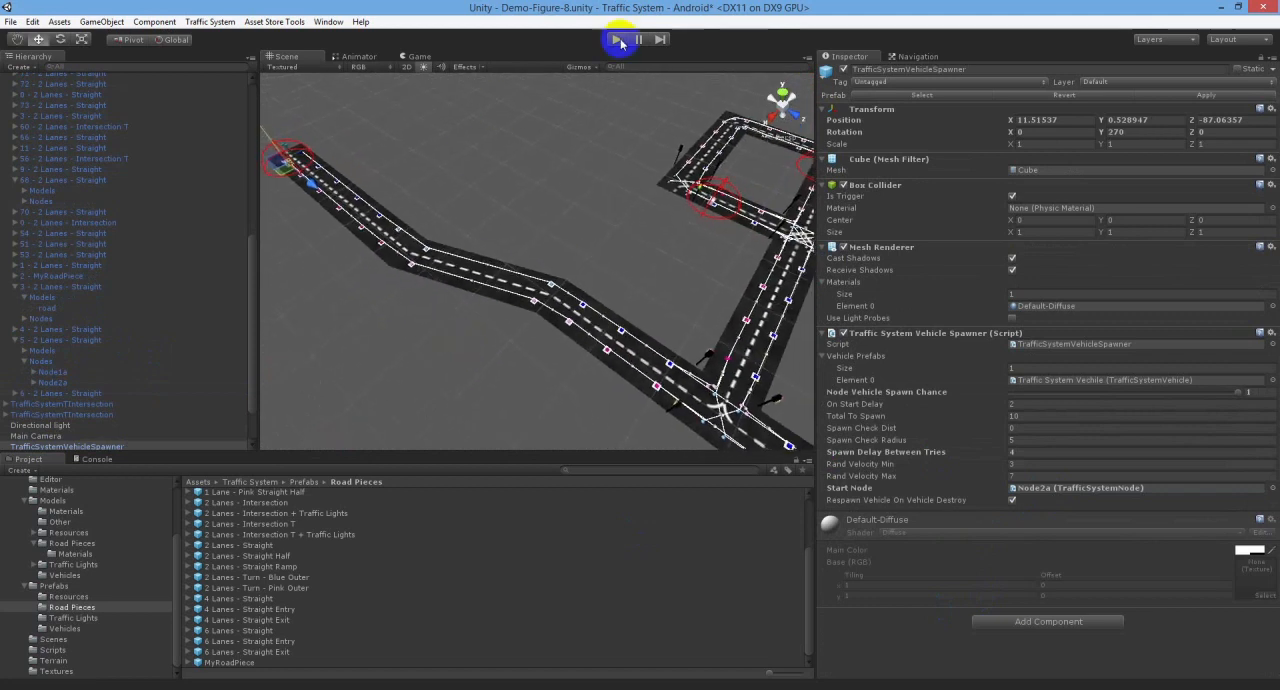